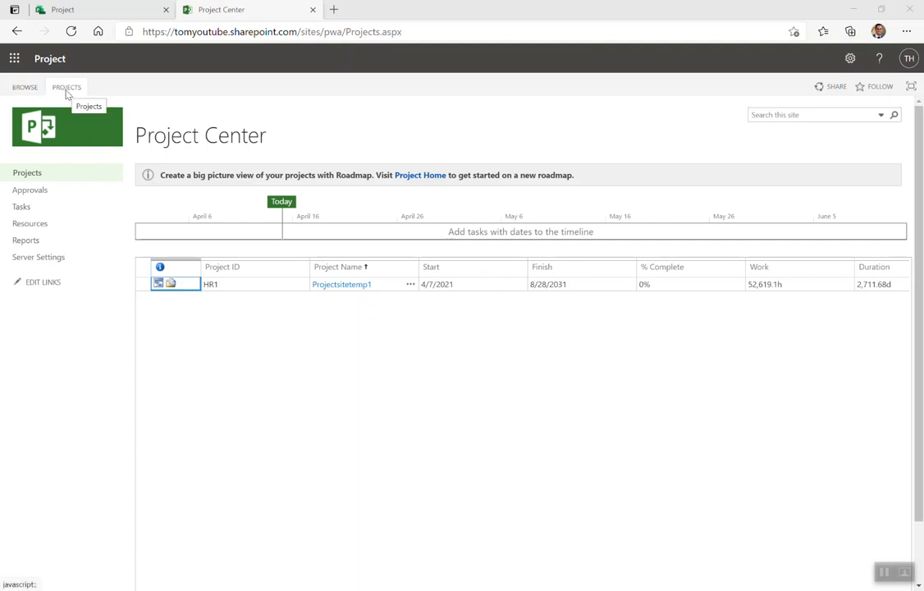
Refresh the Project Center list and toggle the PROJECTS command ribbon a few times.
left_click(26, 173)
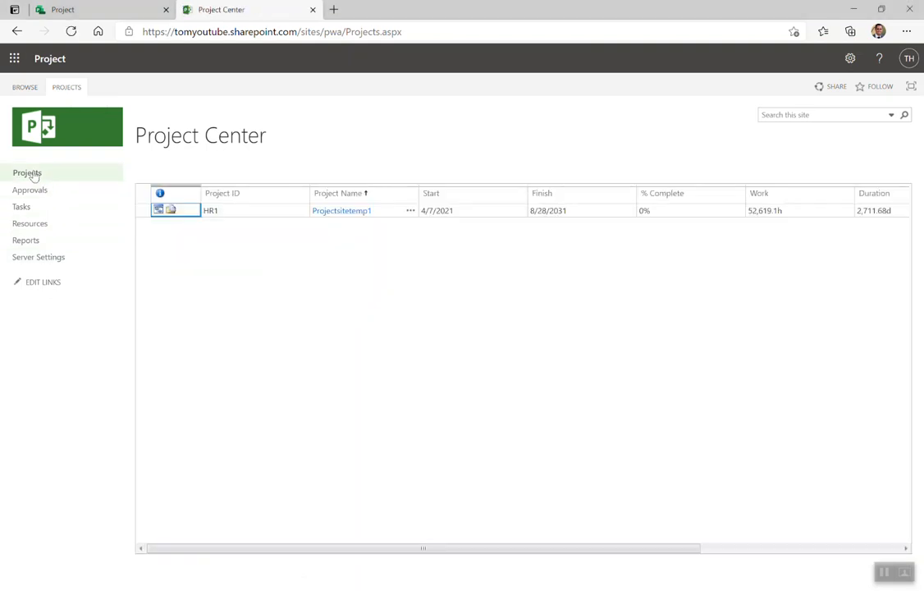
left_click(65, 87)
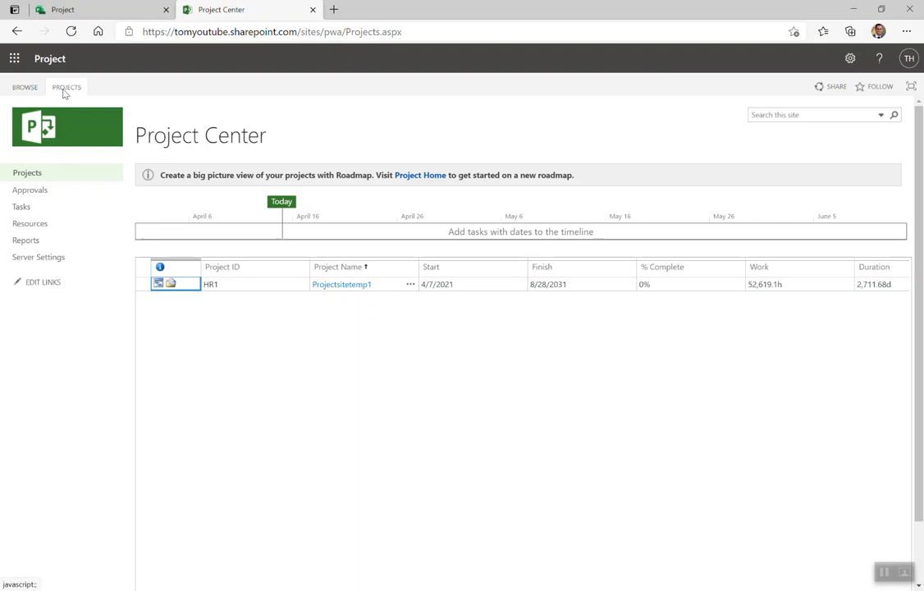
mouse_move(74, 89)
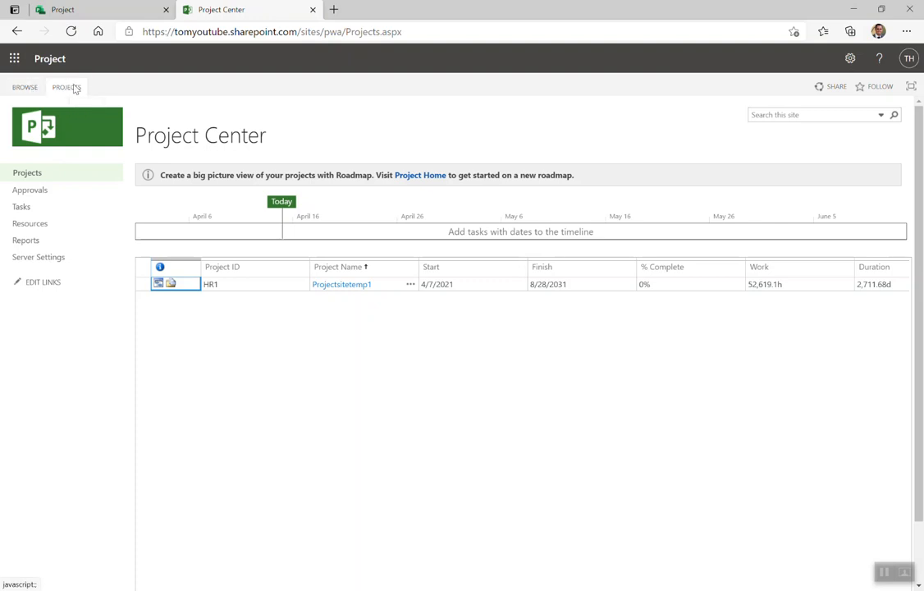
left_click(65, 87)
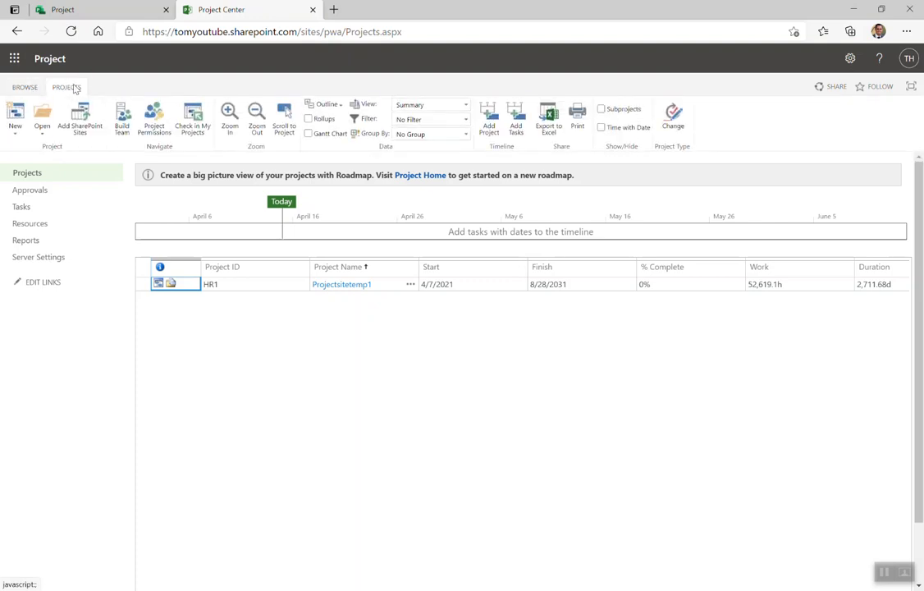
left_click(25, 87)
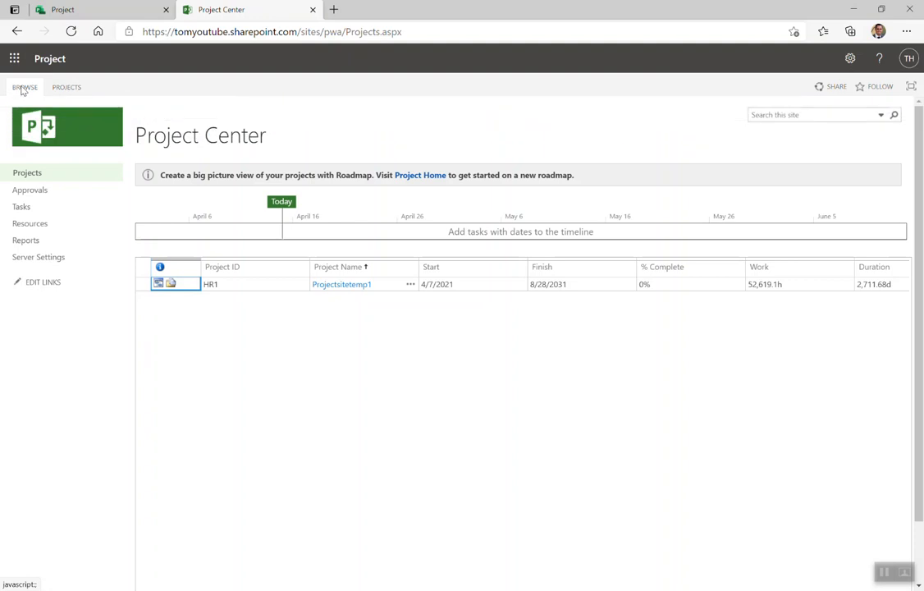
left_click(66, 87)
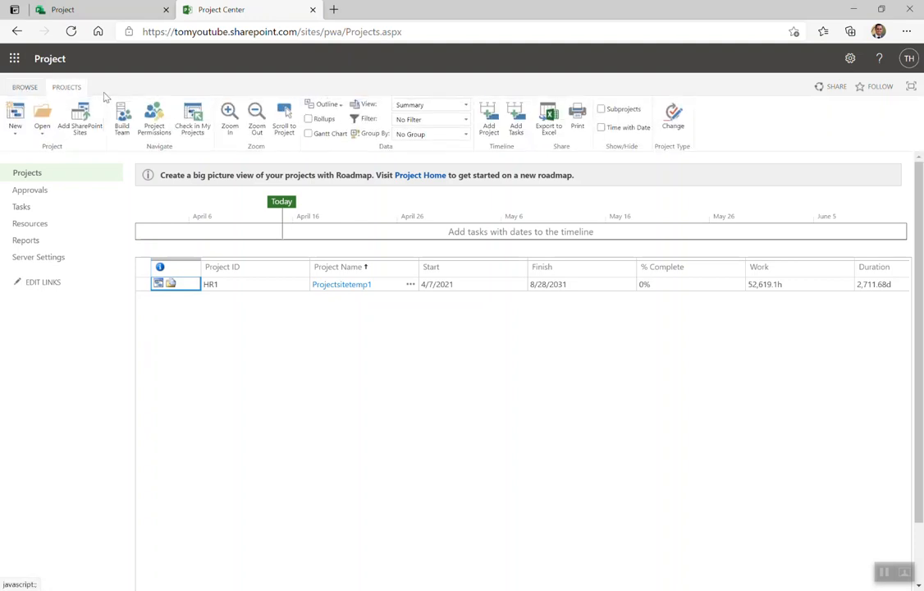
mouse_move(25, 87)
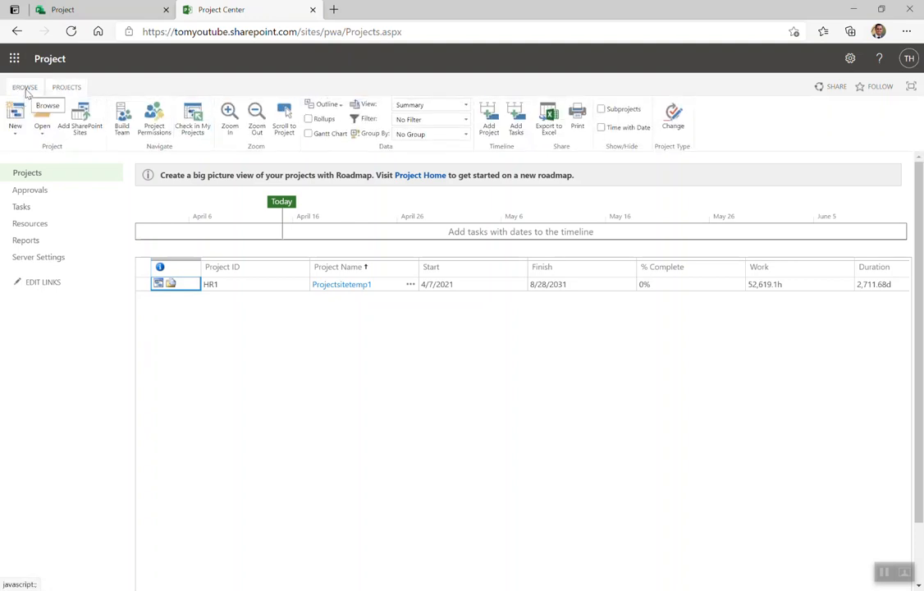
left_click(24, 87)
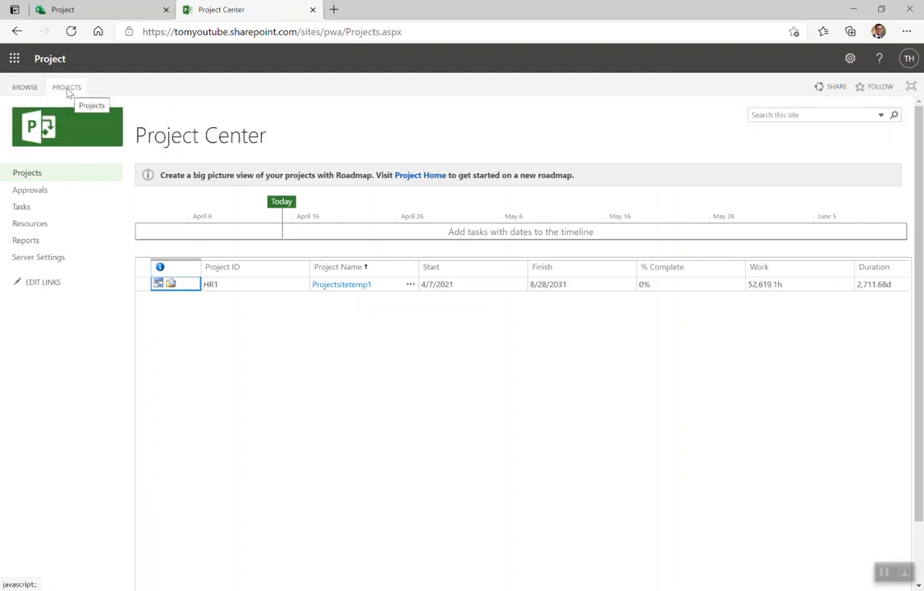
Start a new Enterprise Project from the New menu so the 'Create a new project' form appears.
left_click(66, 87)
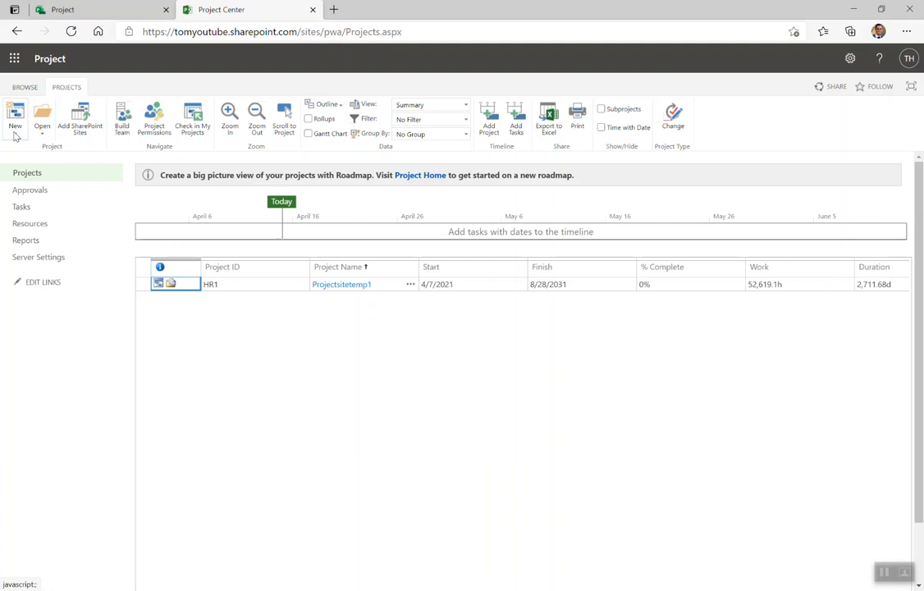
left_click(15, 118)
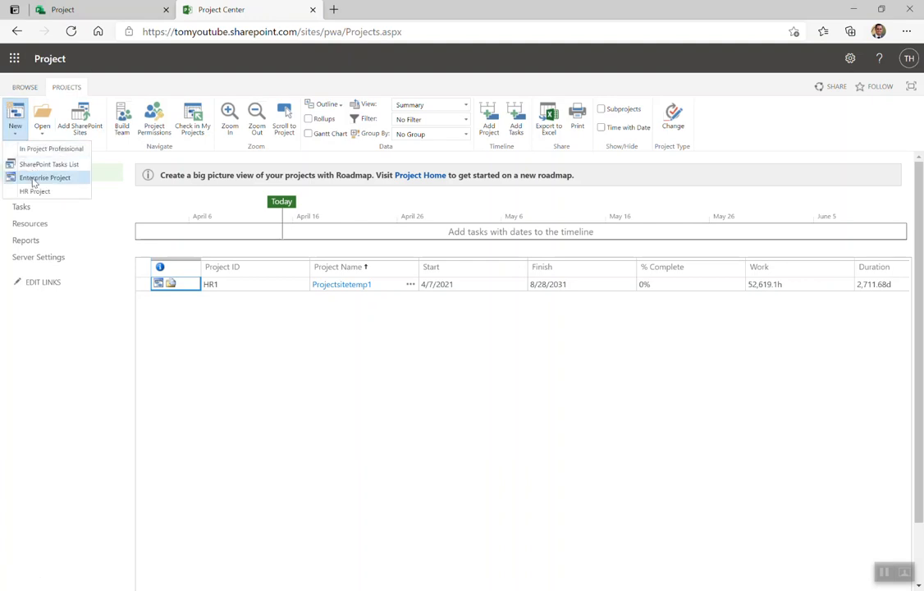
mouse_move(36, 190)
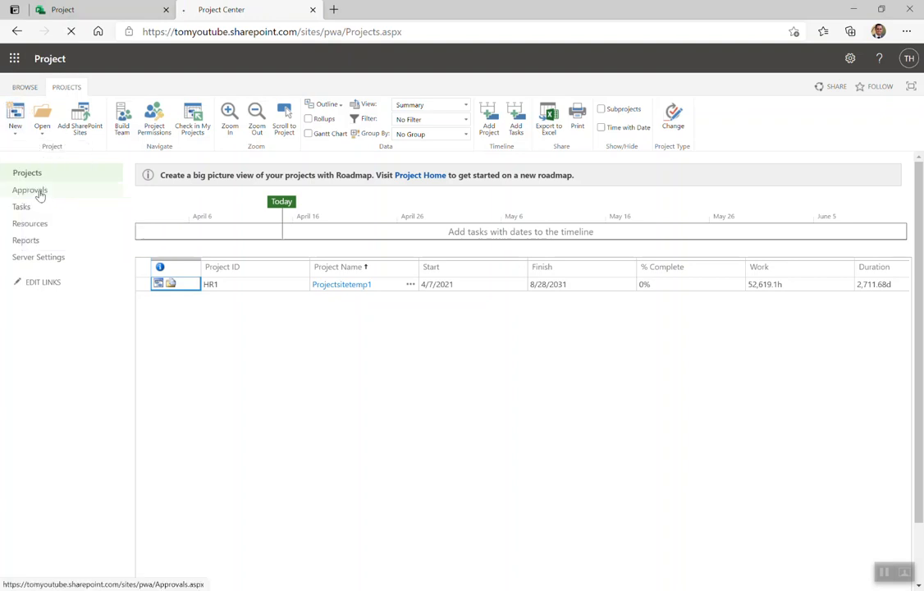
left_click(29, 190)
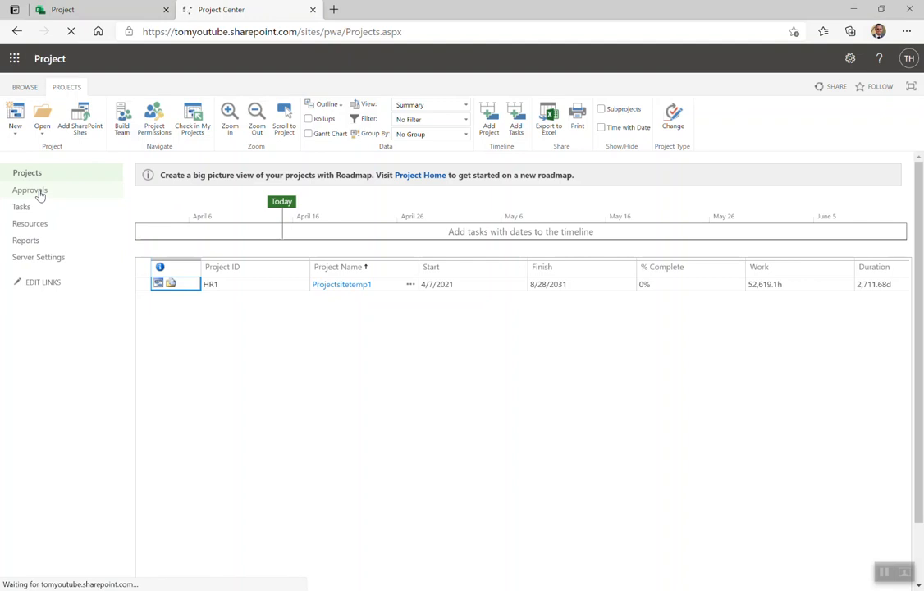
left_click(15, 118)
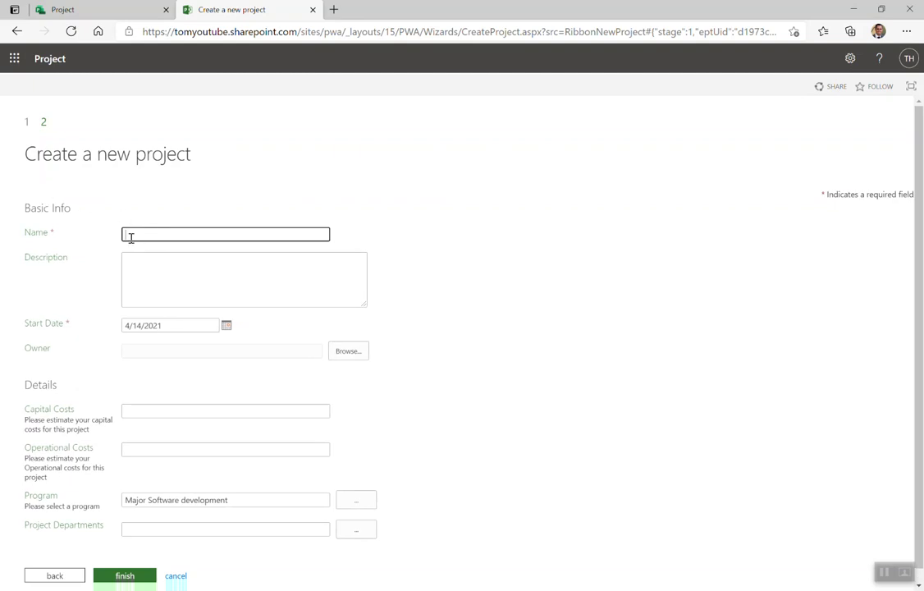
mouse_move(206, 263)
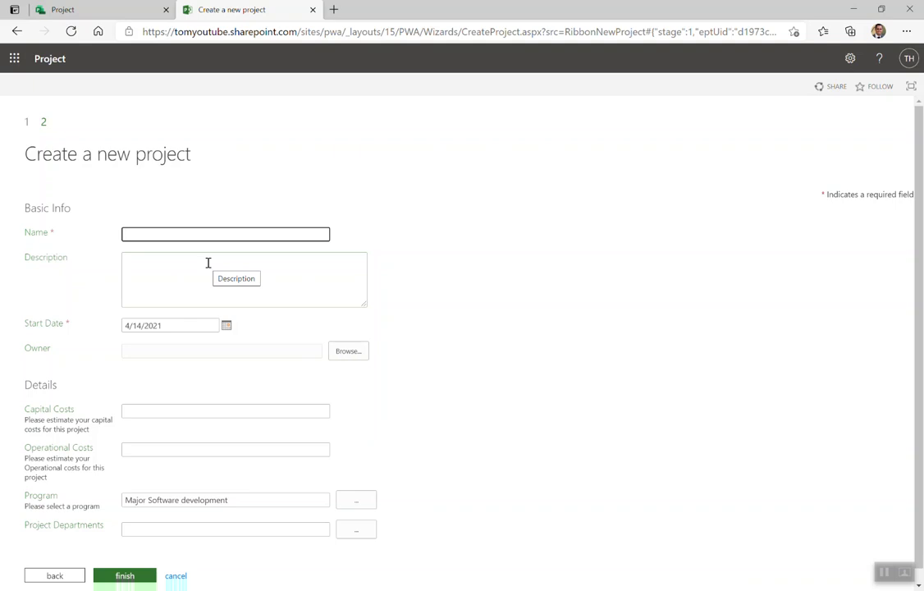
Name the project 'You Tube Training Videos' using the suggested name.
type("You")
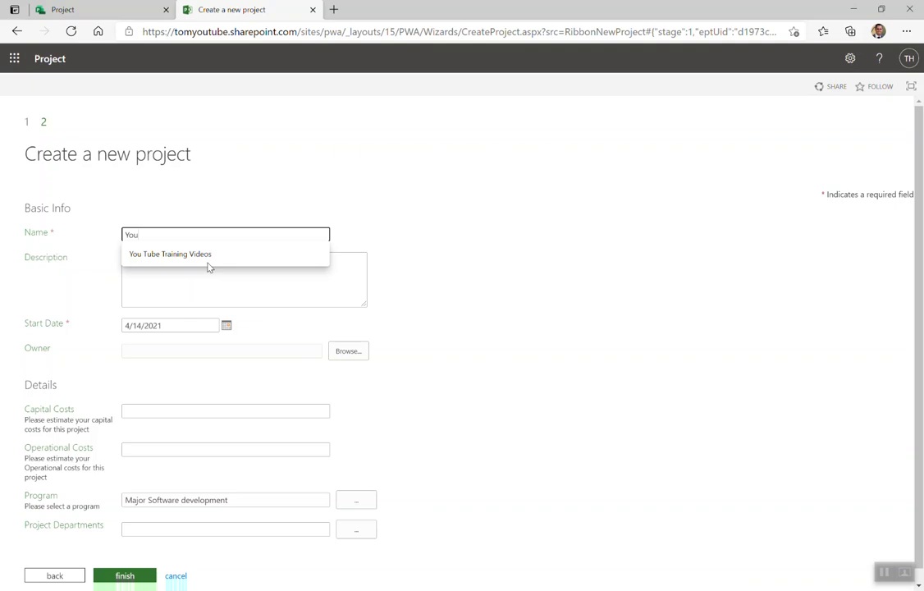
left_click(171, 253)
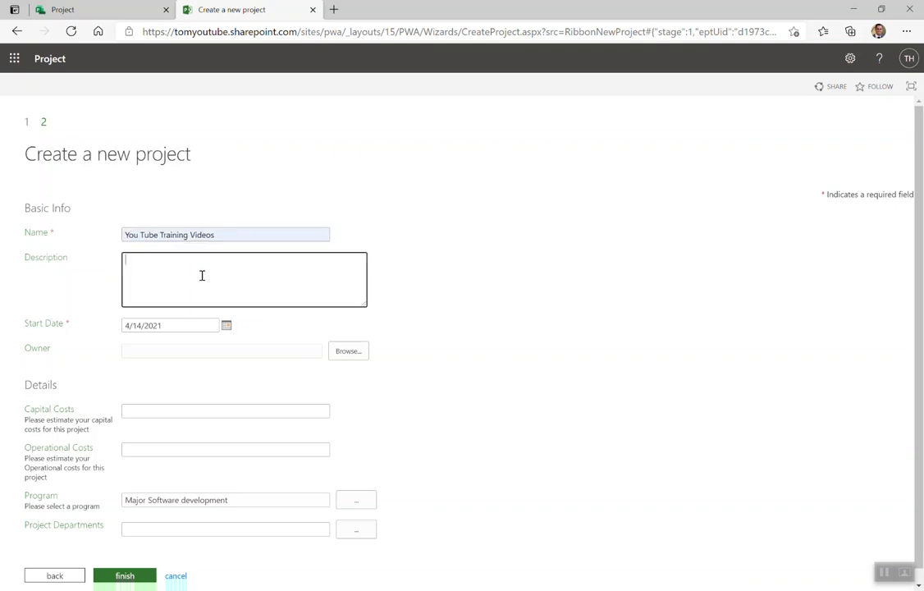
Describe it as 'I want to show the world how to manage Project Online Configuration'.
type("I w")
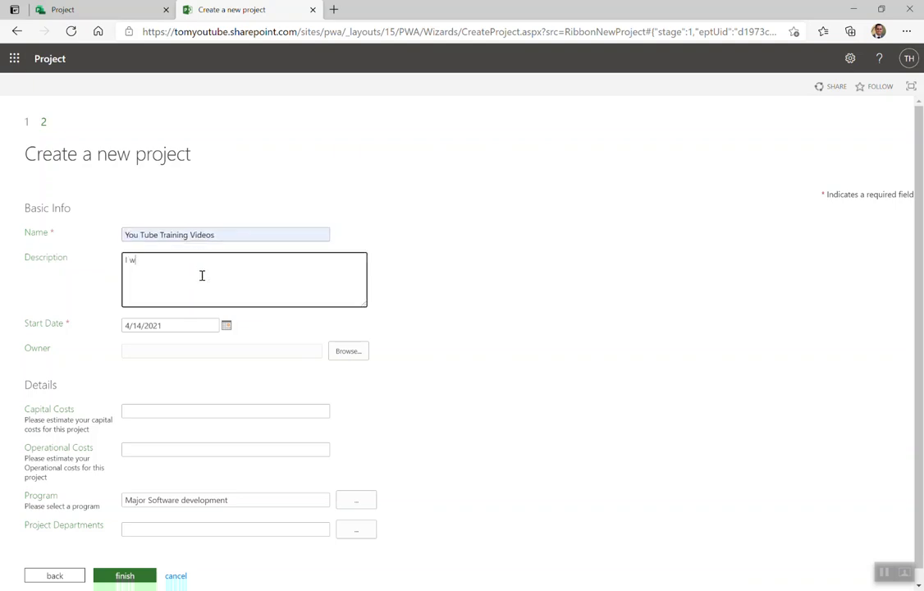
type("ant to show the")
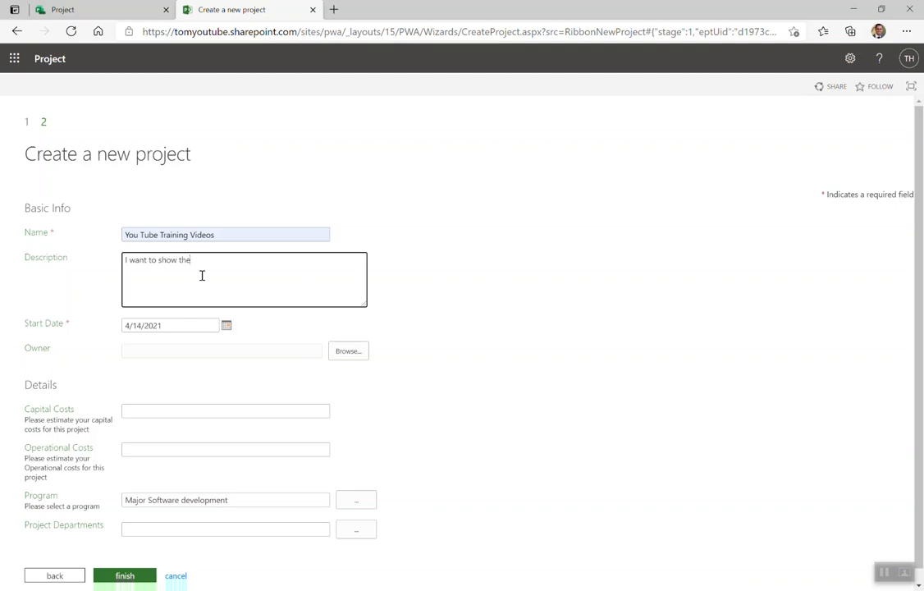
type("world how to")
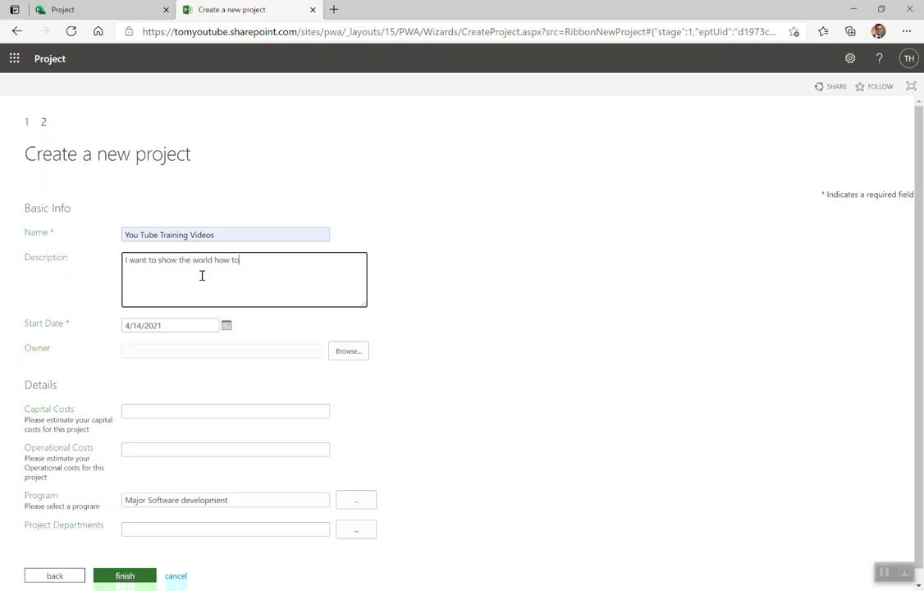
type("manag")
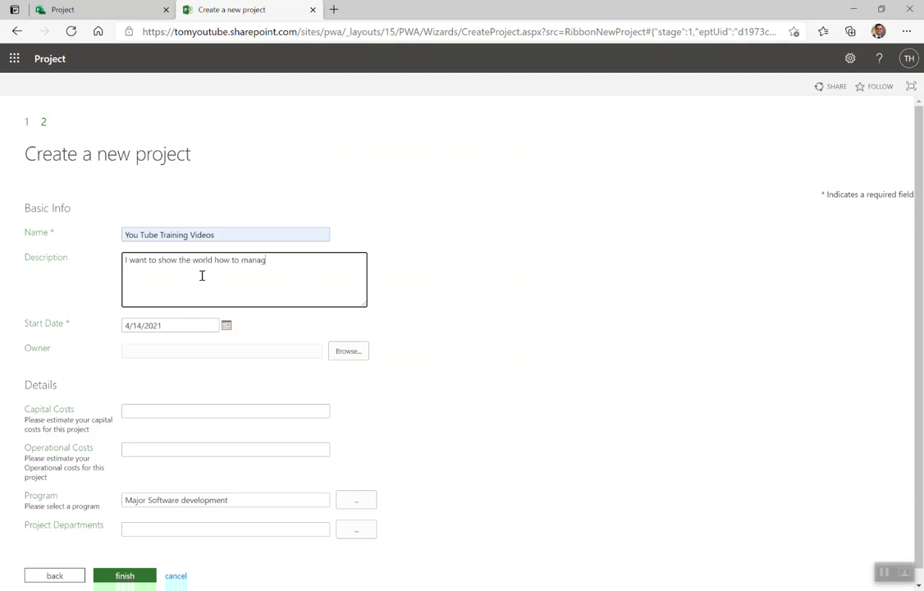
type("e P")
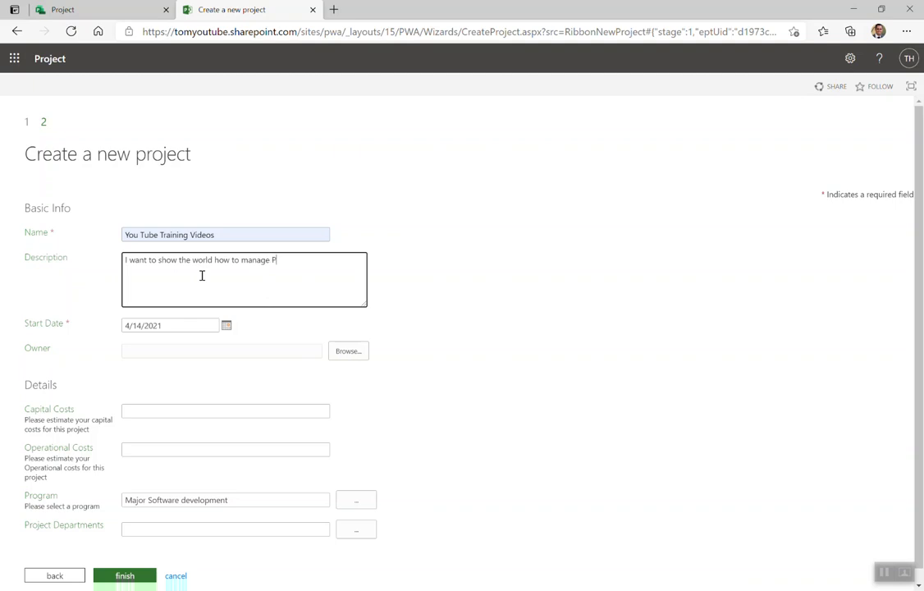
type("roject Online")
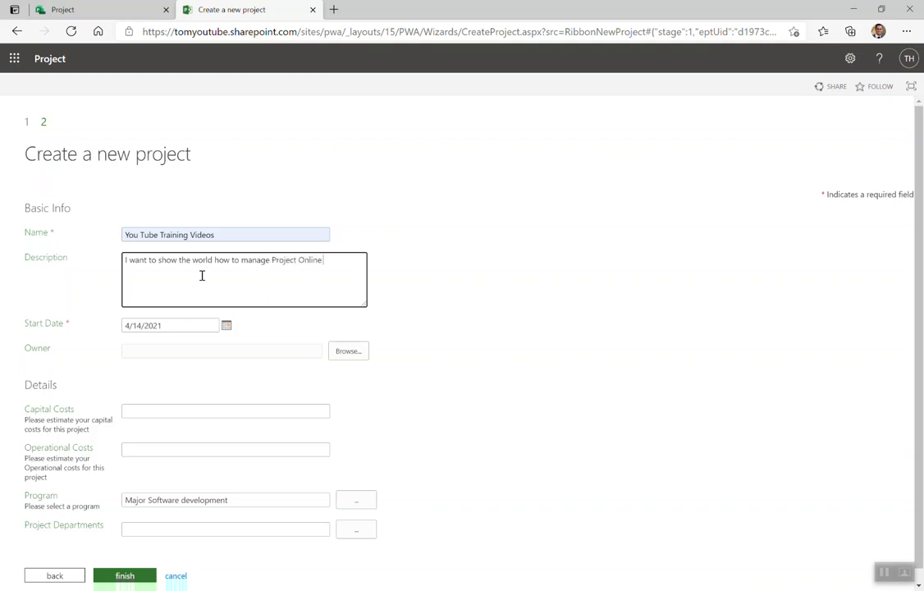
type("Configur")
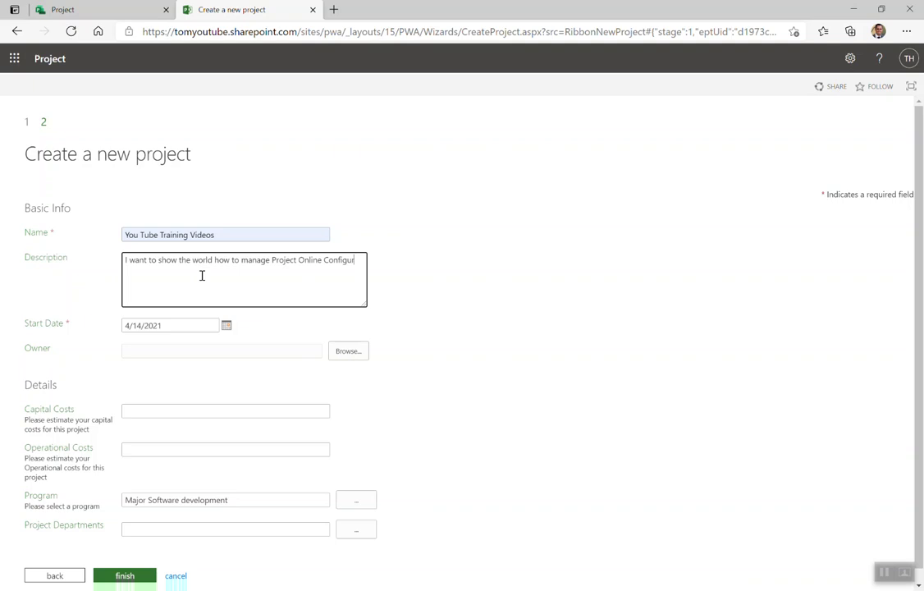
type("ation")
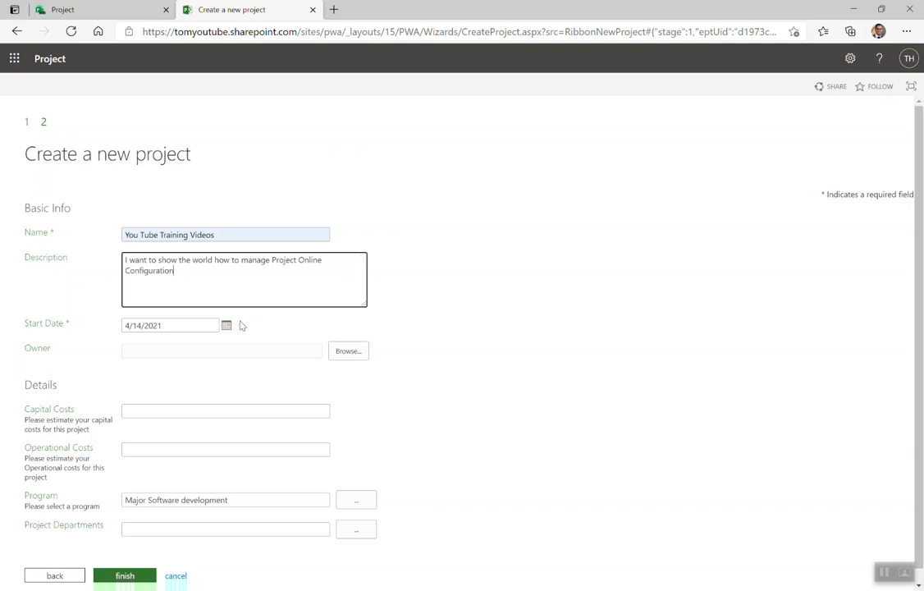
Set the project start date to 6/16/2021 from the calendar picker.
left_click(226, 325)
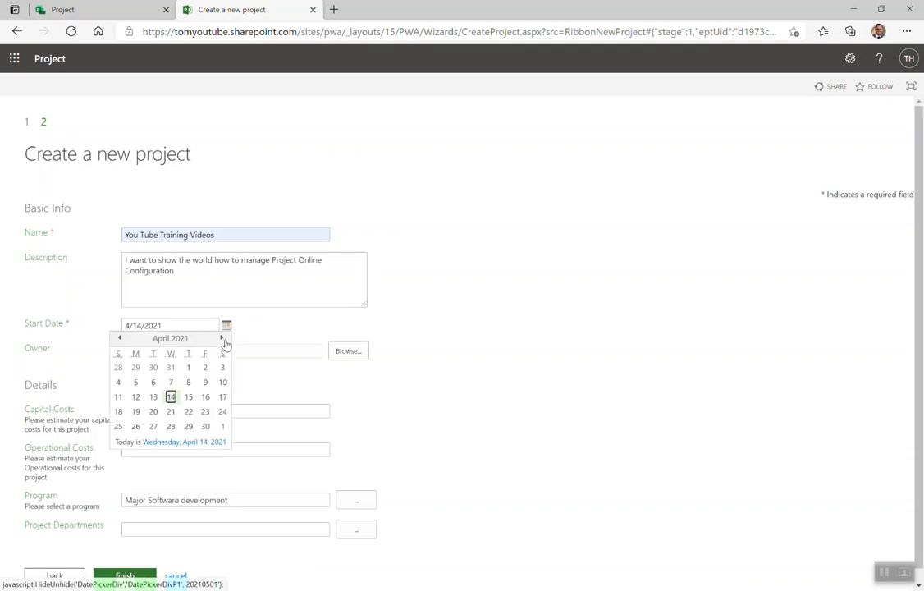
left_click(219, 338)
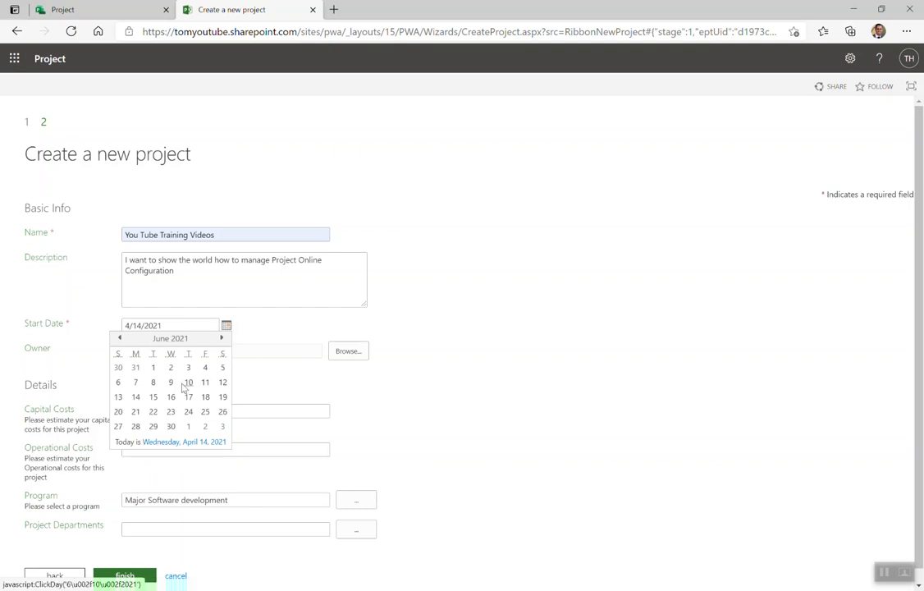
left_click(170, 396)
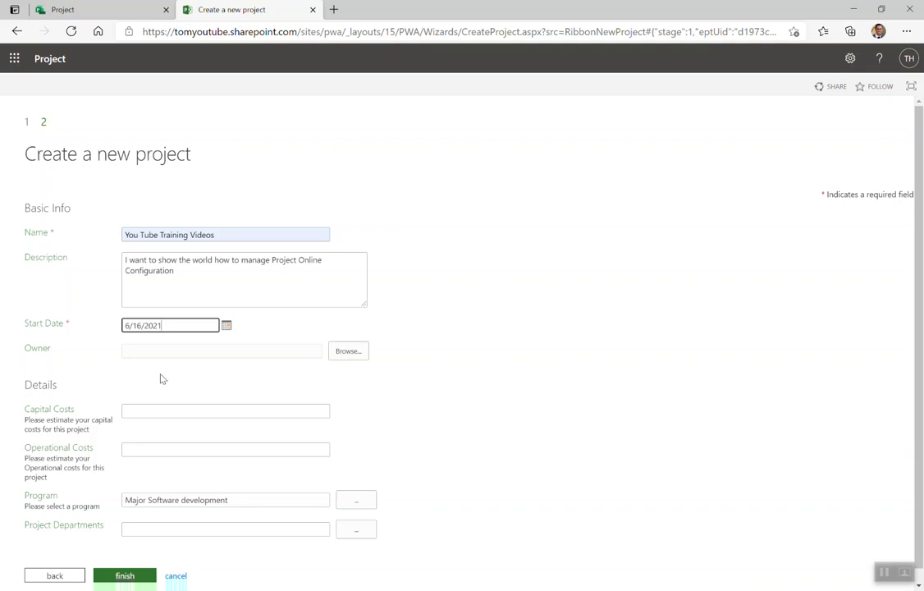
mouse_move(157, 381)
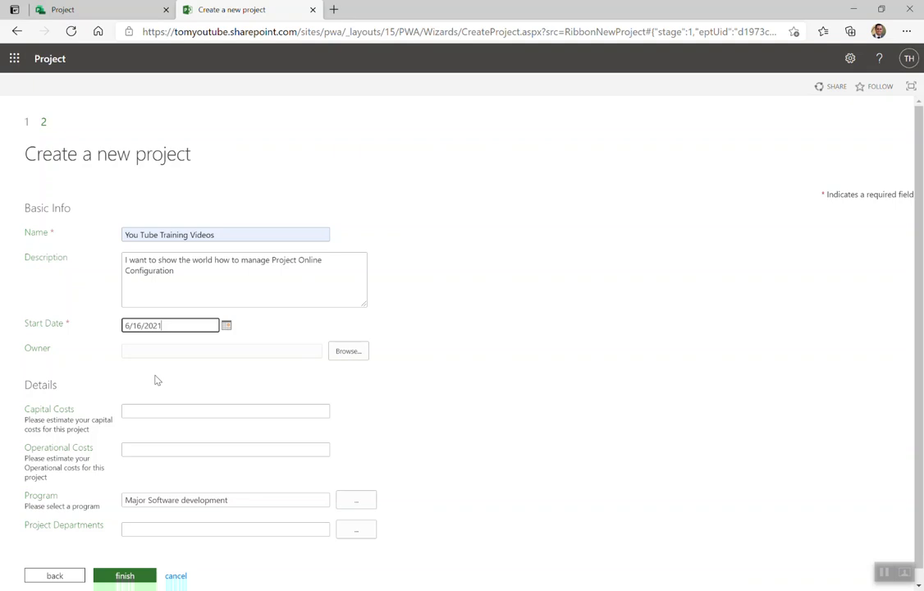
mouse_move(348, 359)
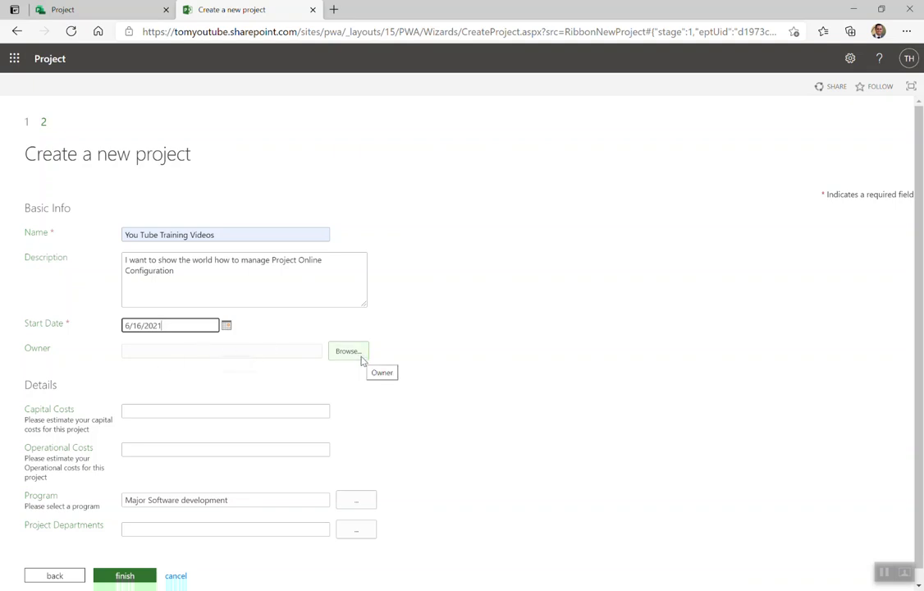
mouse_move(335, 367)
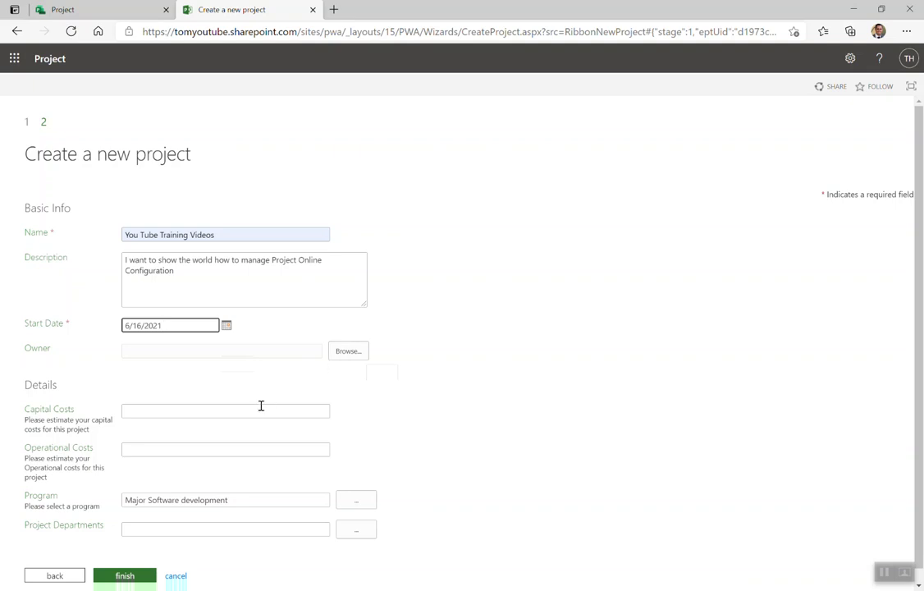
Enter capital costs of 50000 and operational costs of 30000.
left_click(227, 411)
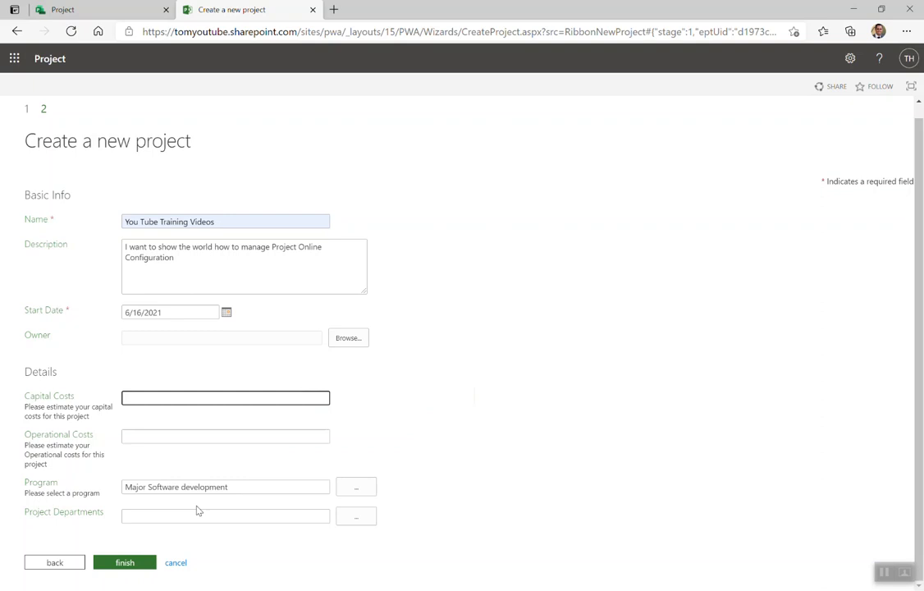
type("50")
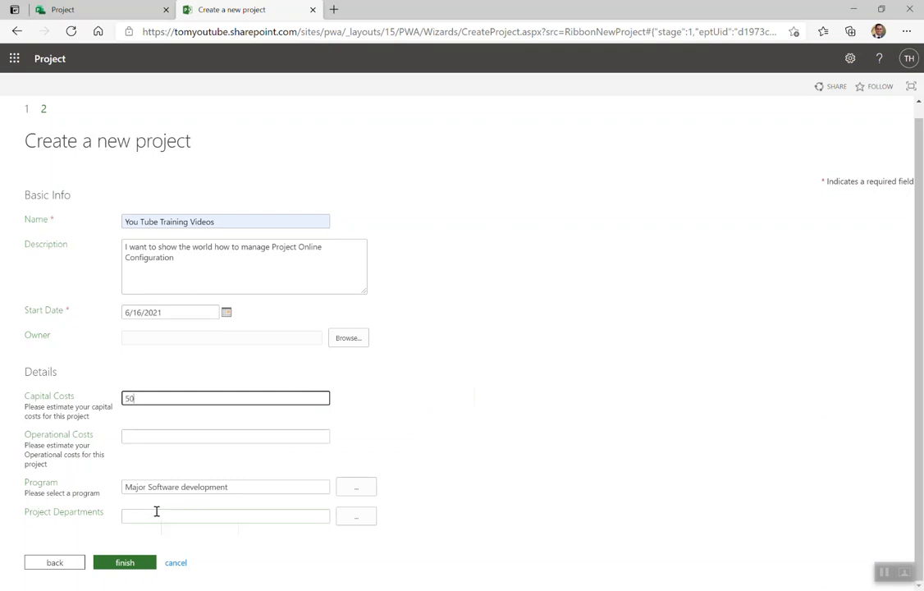
type("000")
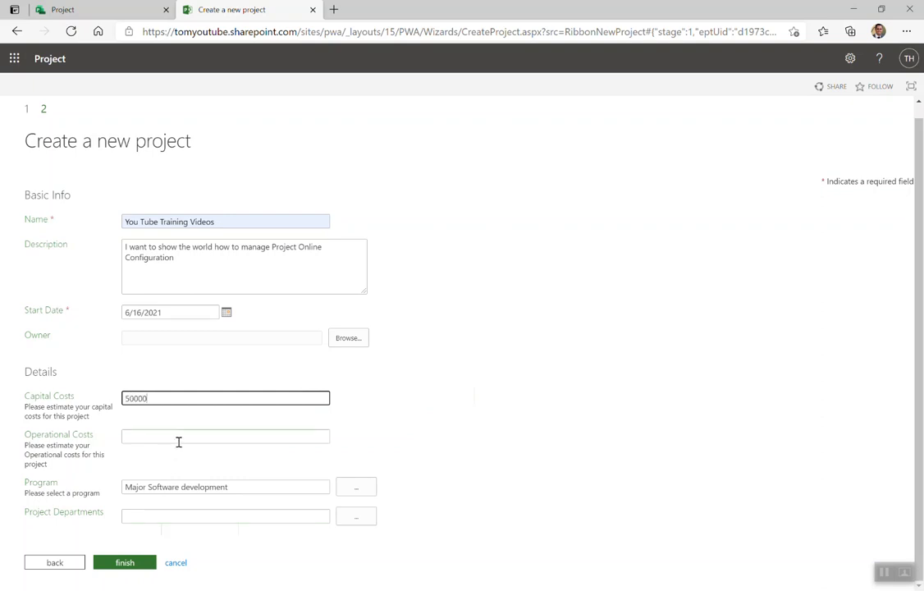
type("30")
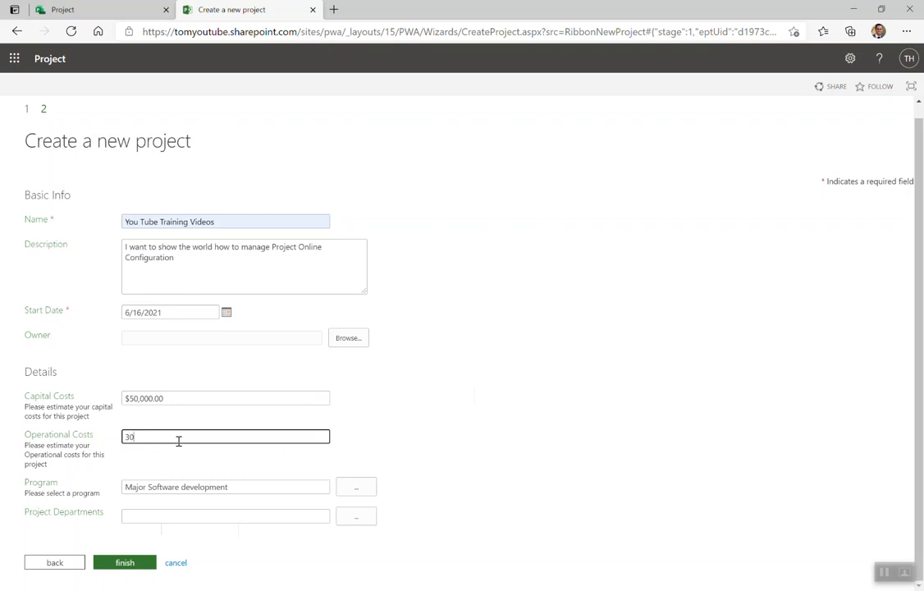
type("000")
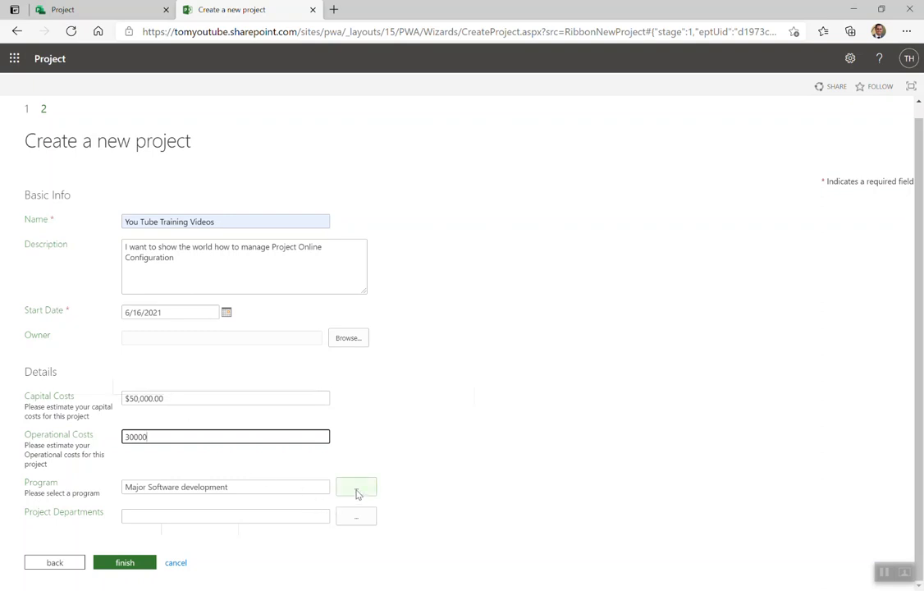
Assign the Regulatory program Reg - Compliance and leave departments empty.
left_click(354, 485)
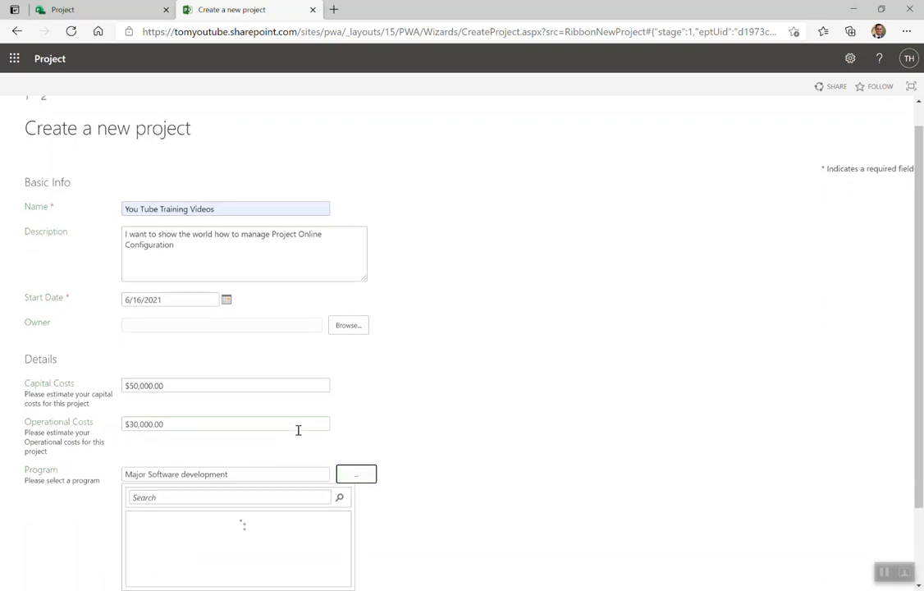
scroll("down", 3)
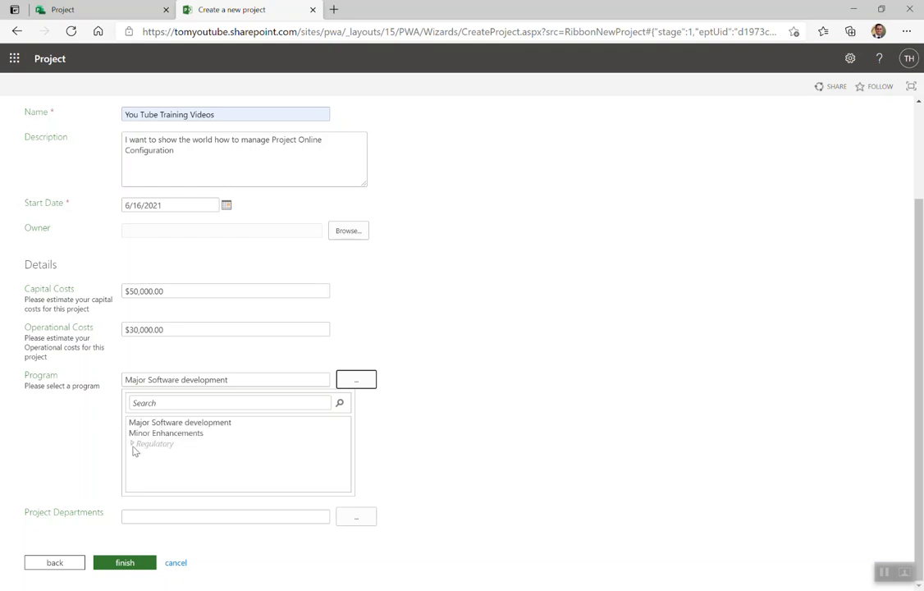
left_click(133, 443)
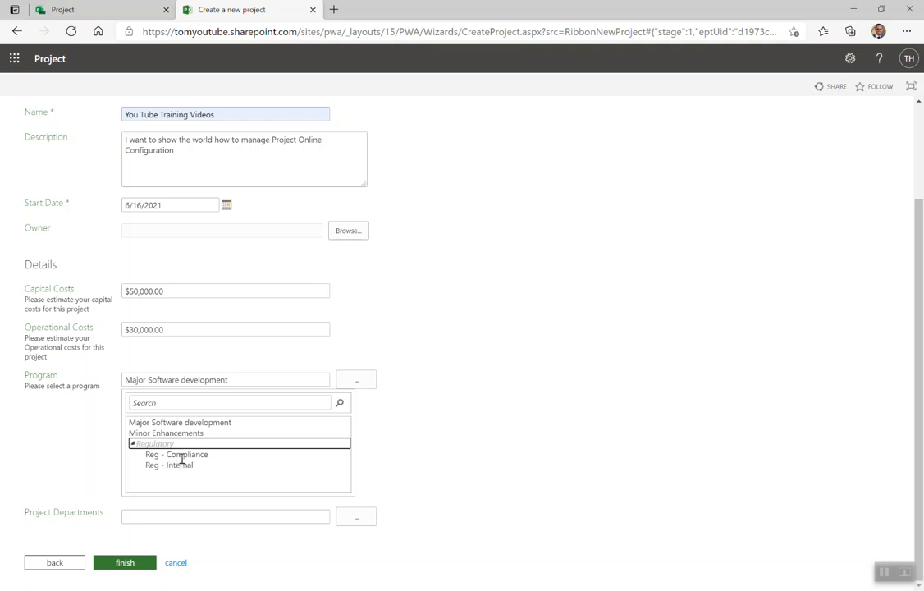
left_click(176, 453)
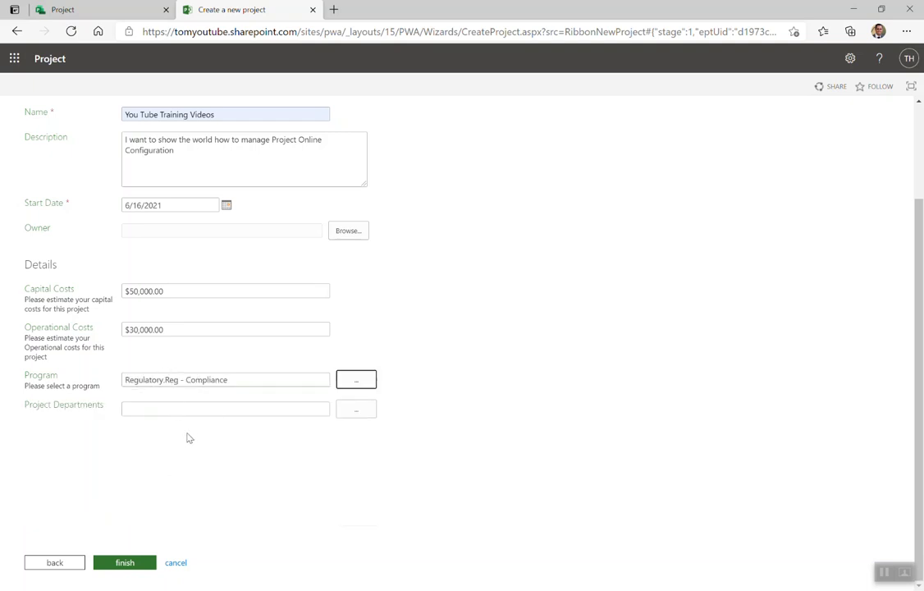
left_click(356, 408)
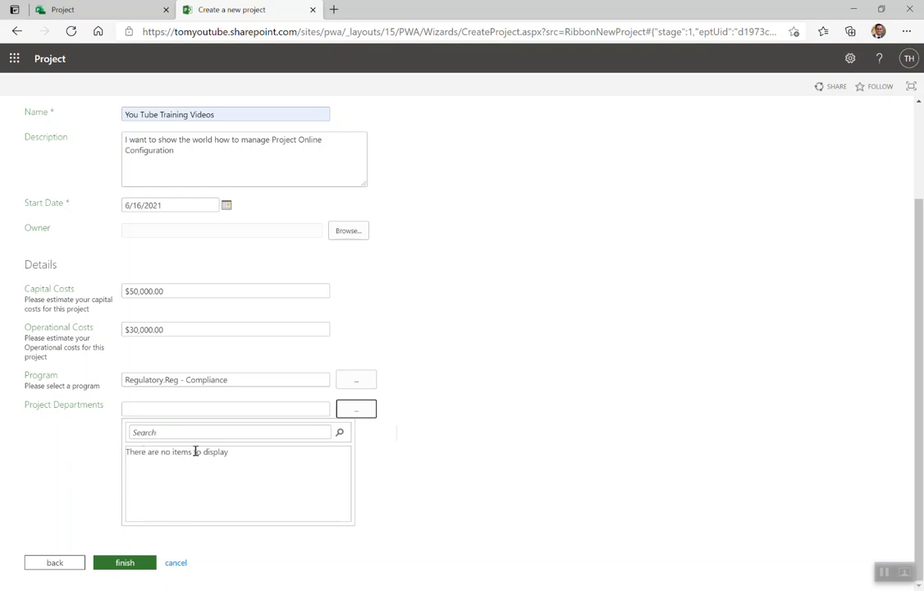
mouse_move(98, 415)
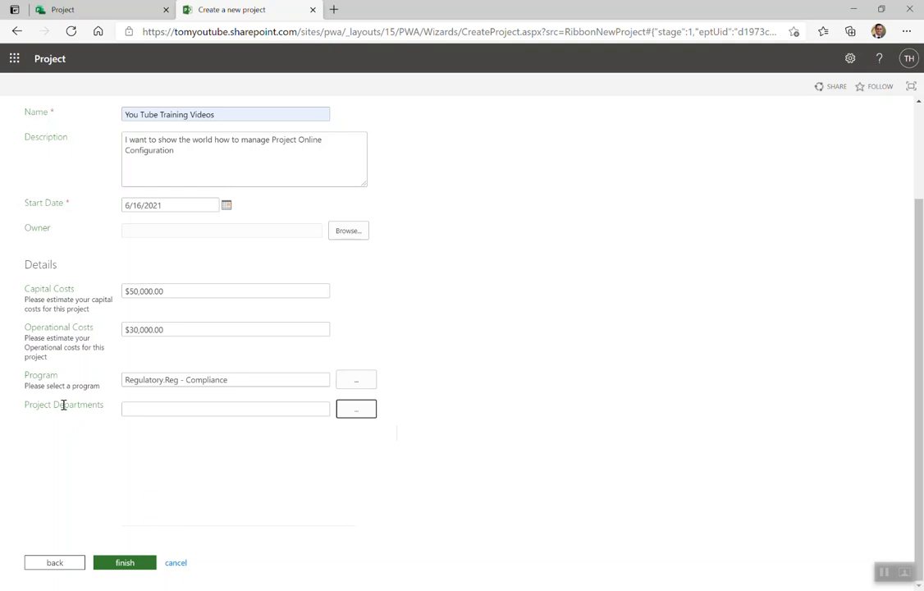
mouse_move(129, 574)
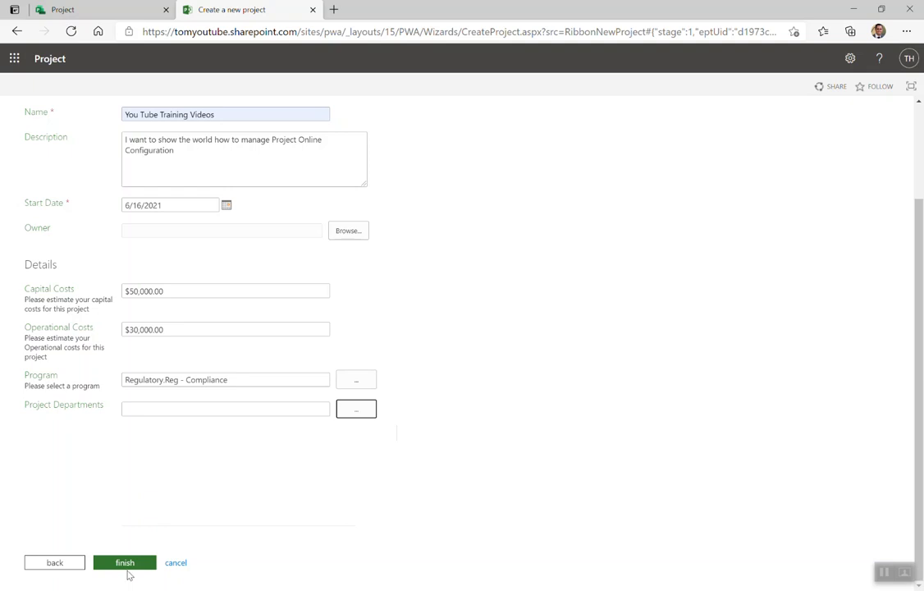
Finish the wizard so the You Tube Training Videos project is created and its HR Details page opens.
left_click(125, 561)
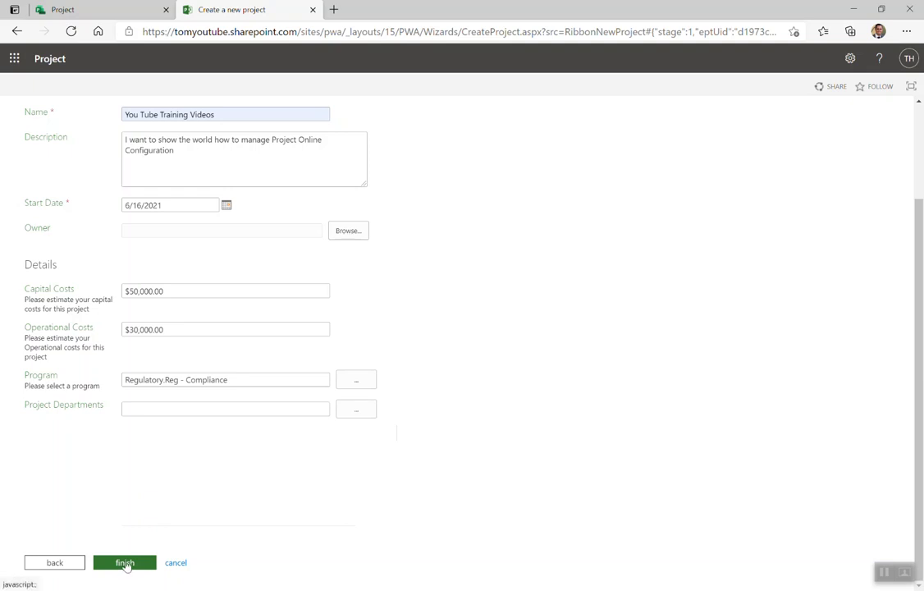
left_click(125, 561)
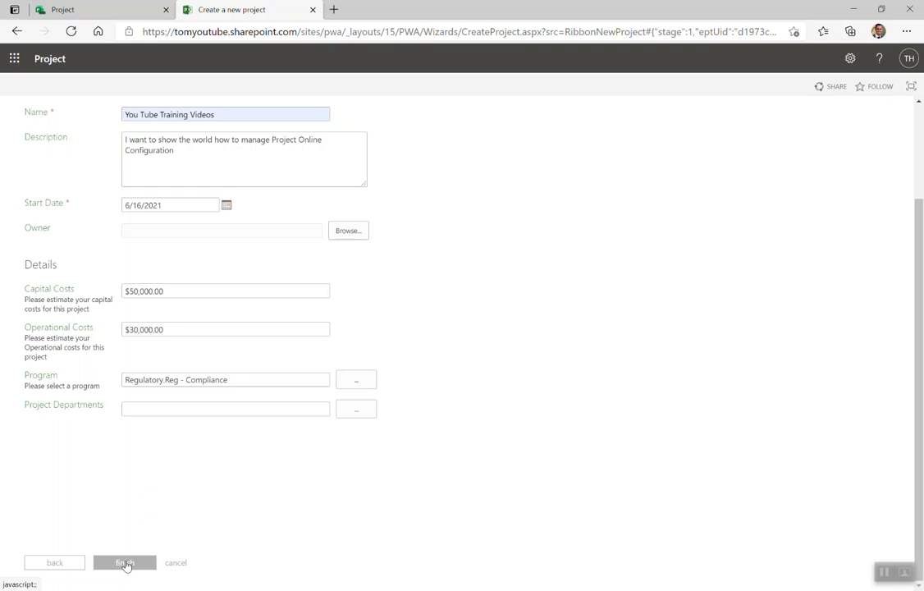
left_click(124, 561)
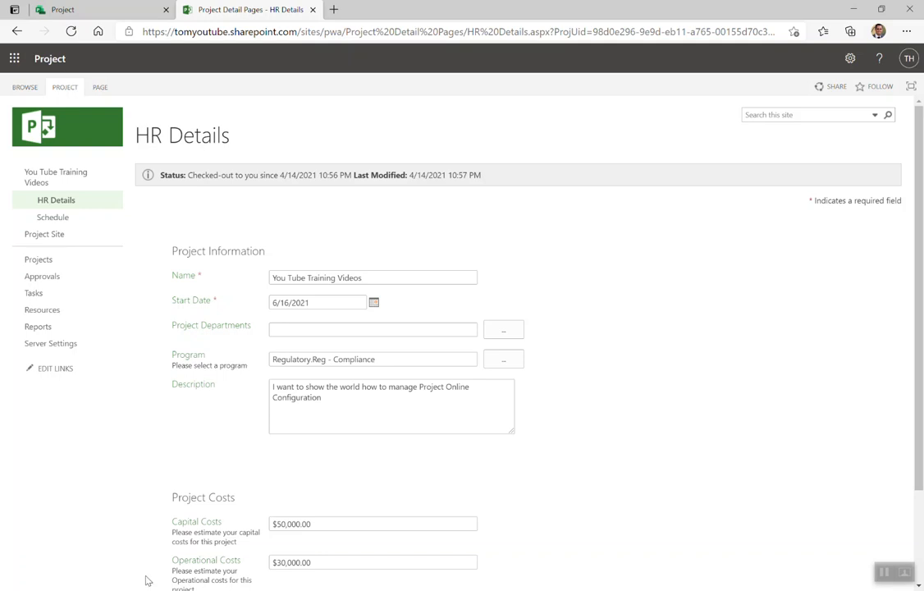
scroll("down", 3)
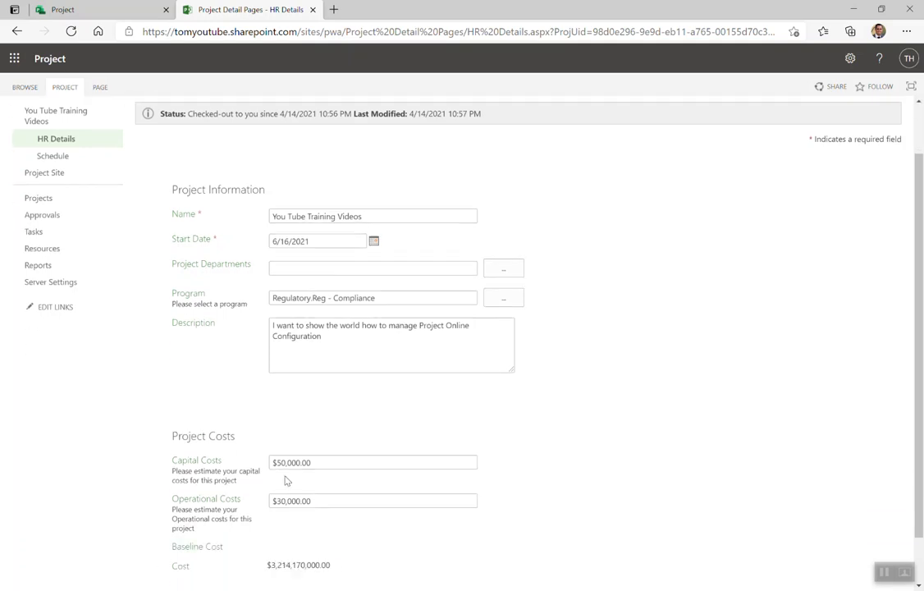
scroll("down", 3)
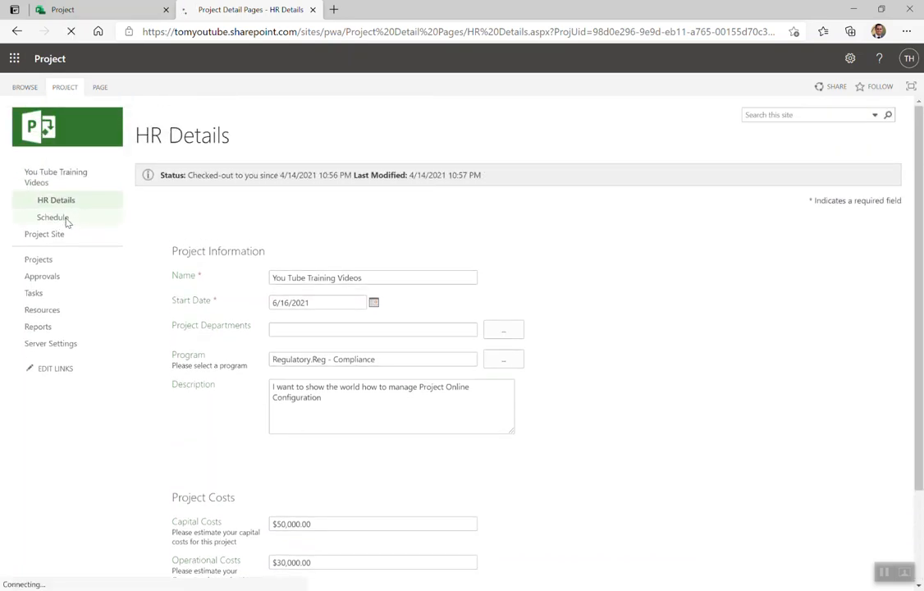
left_click(52, 216)
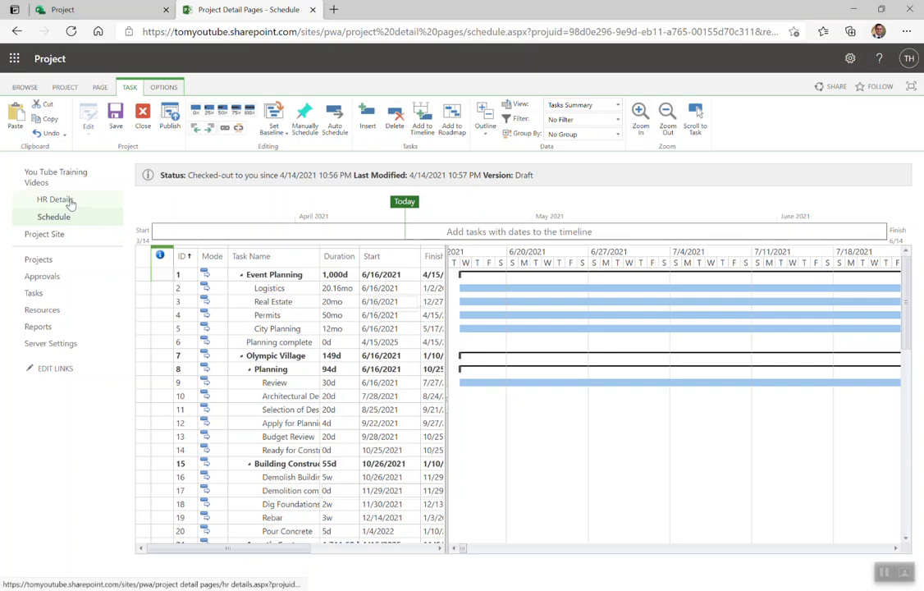
left_click(56, 200)
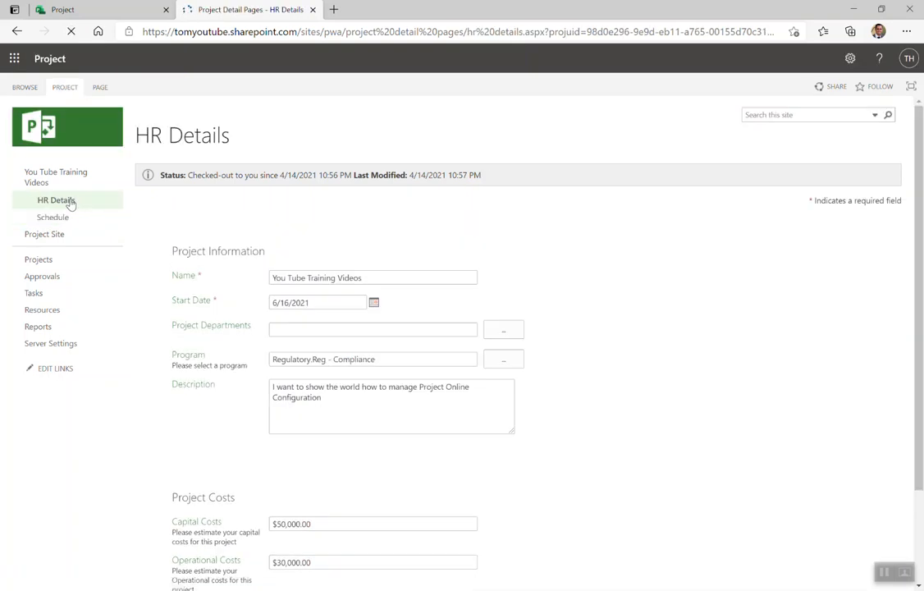
scroll("down", 3)
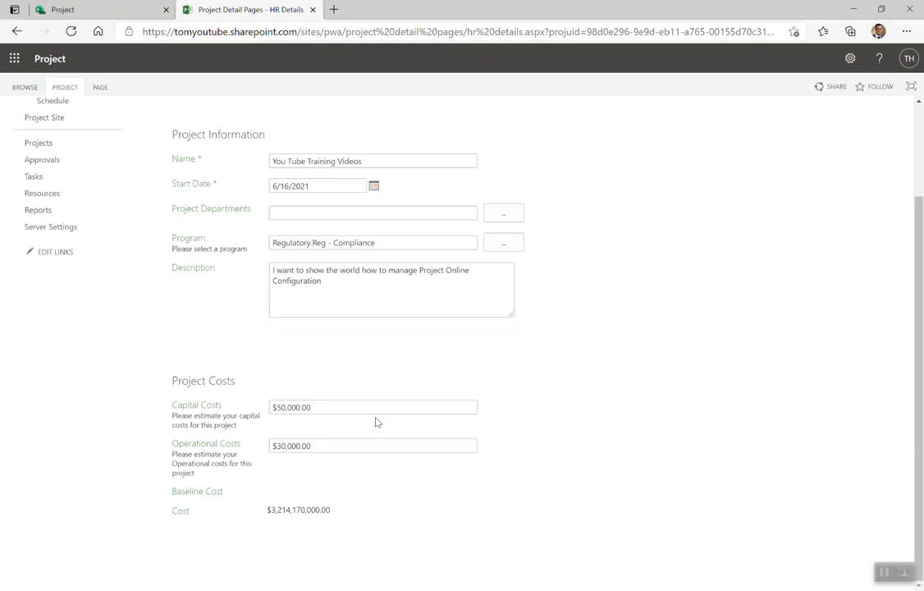
scroll("up", 3)
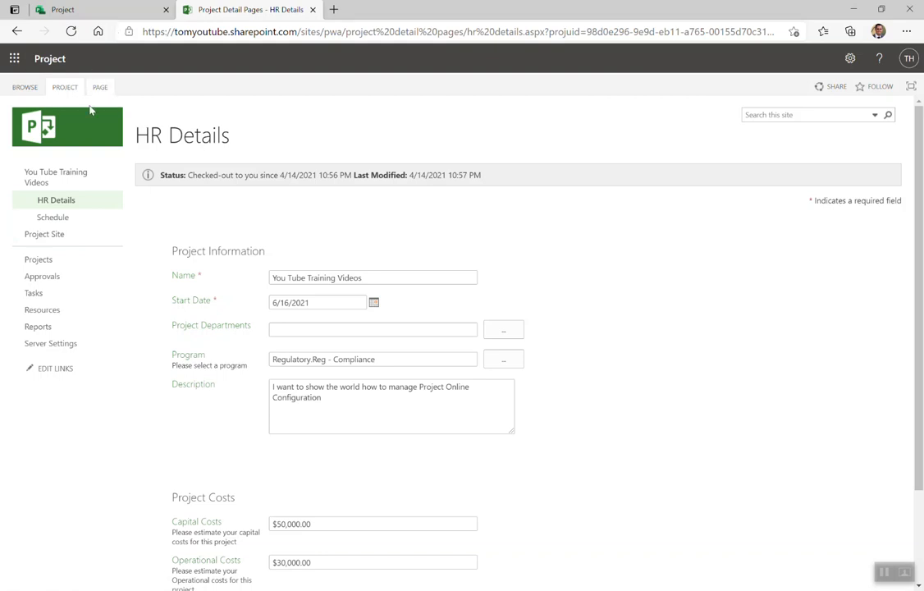
scroll("down", 3)
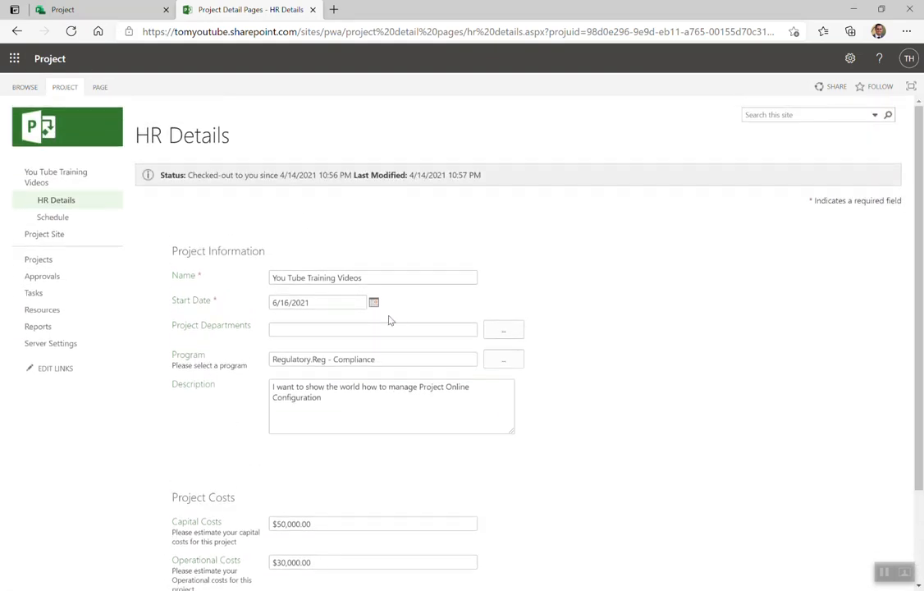
Switch the program to Major Software development and save the project details.
left_click(502, 357)
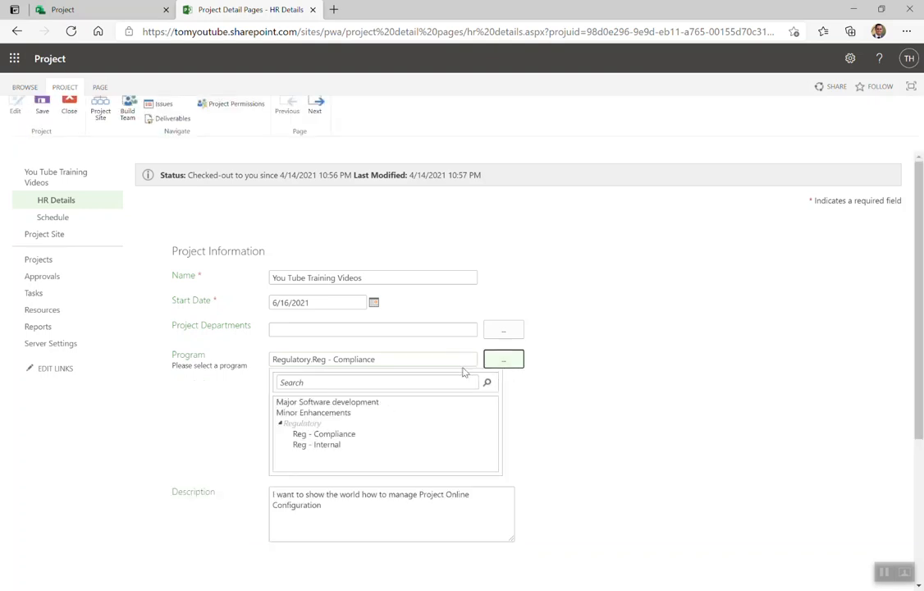
left_click(326, 400)
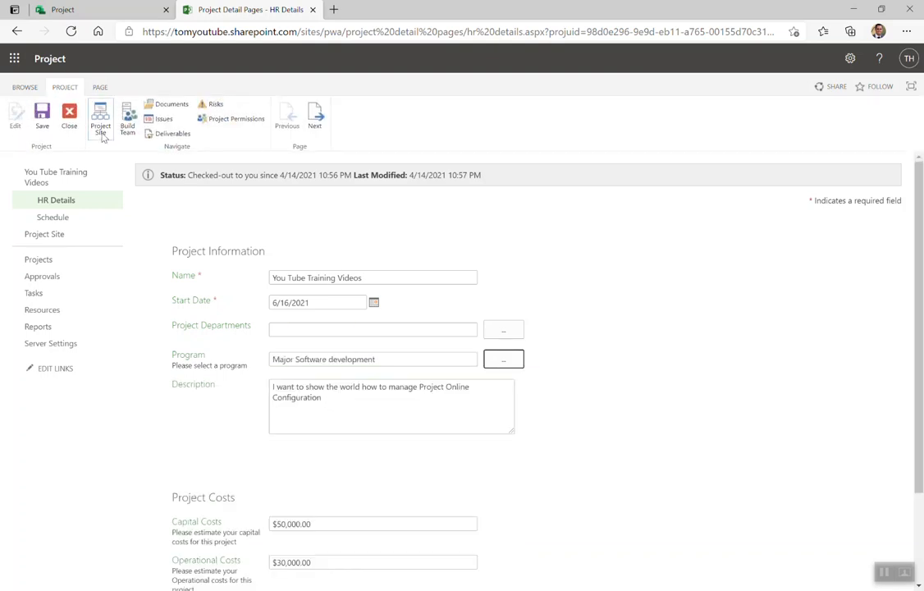
left_click(43, 118)
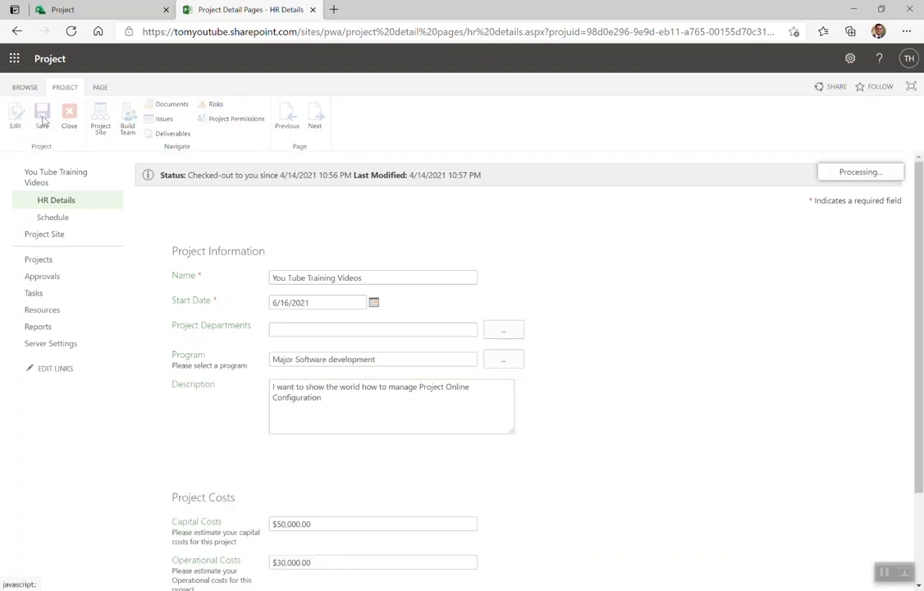
left_click(42, 119)
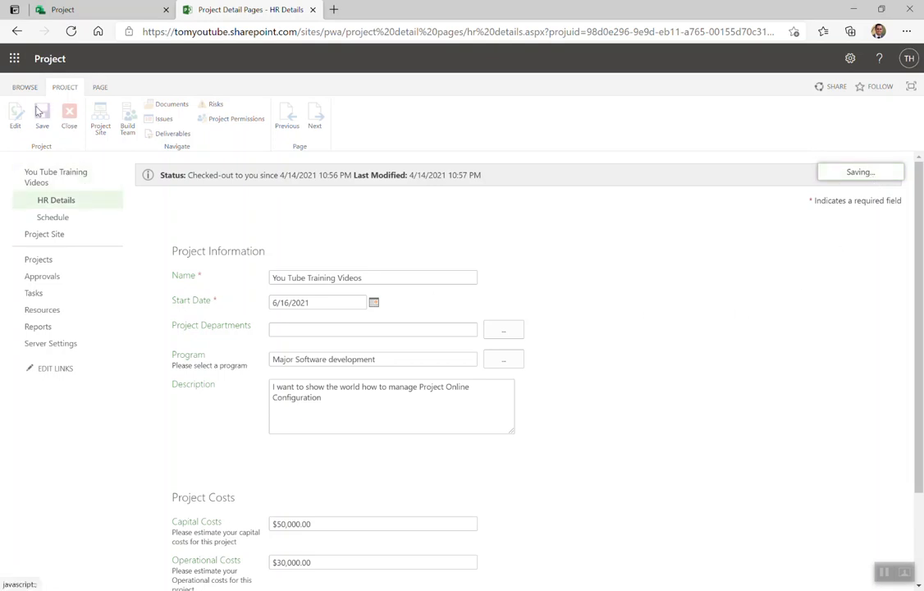
mouse_move(69, 118)
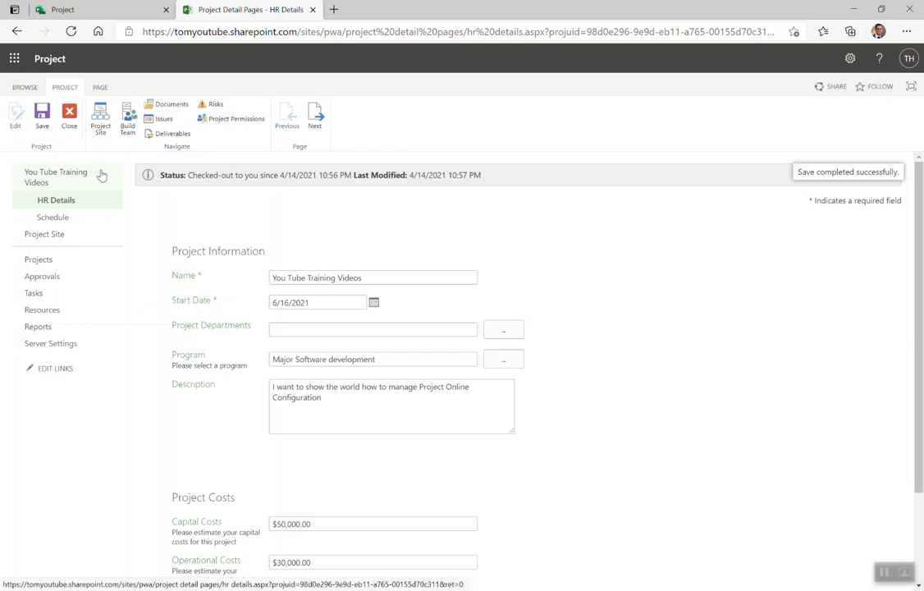
Close the project with 'Check it in' selected, returning to Project Center.
left_click(69, 118)
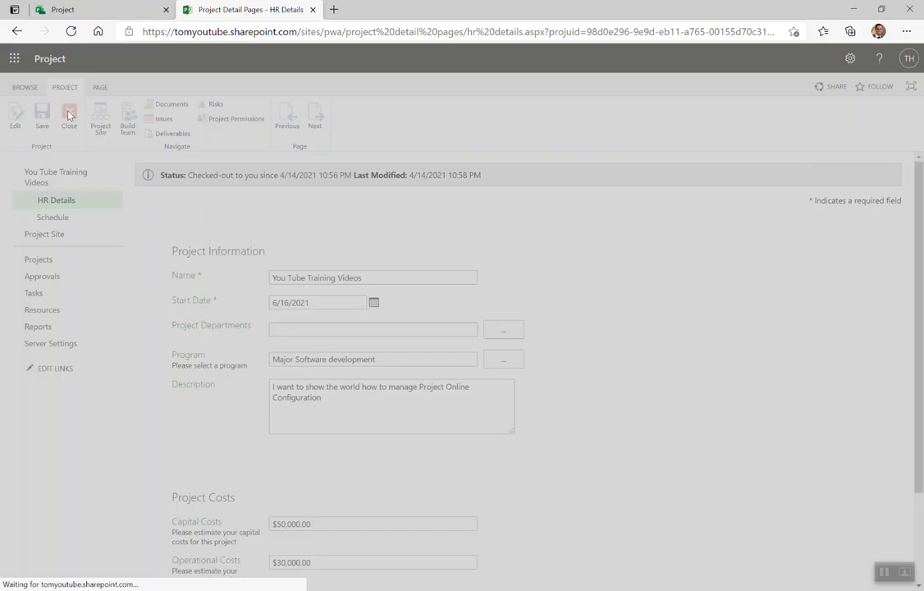
left_click(69, 115)
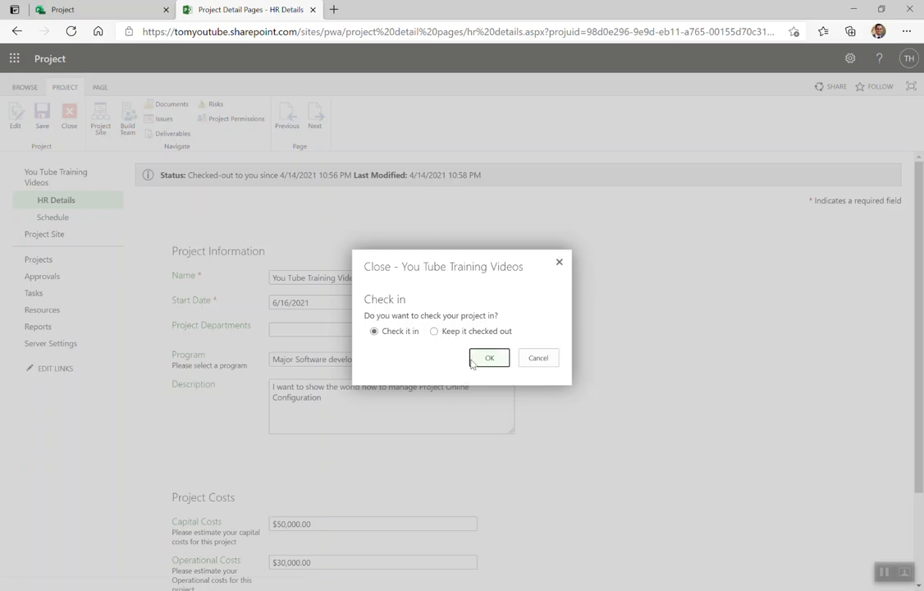
mouse_move(489, 364)
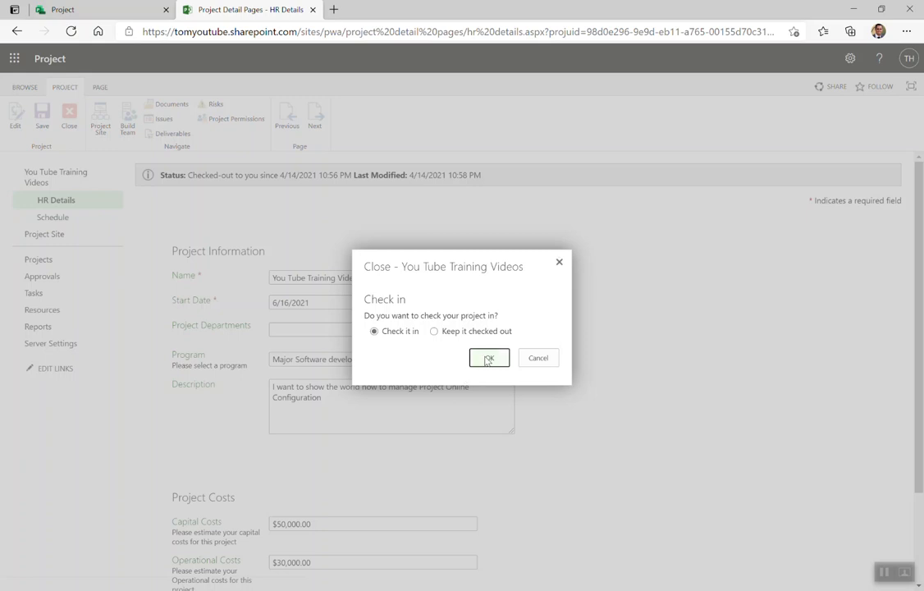
left_click(488, 358)
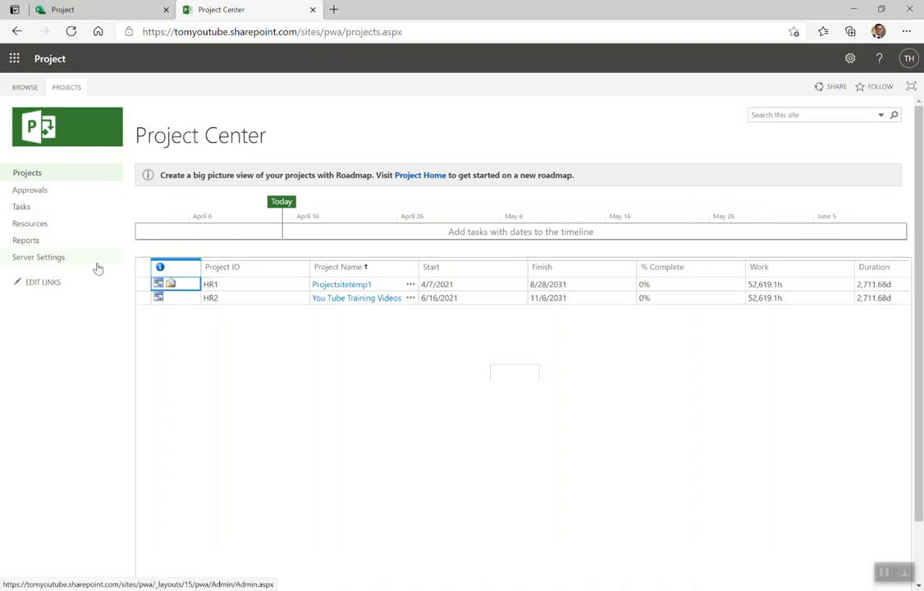
mouse_move(85, 279)
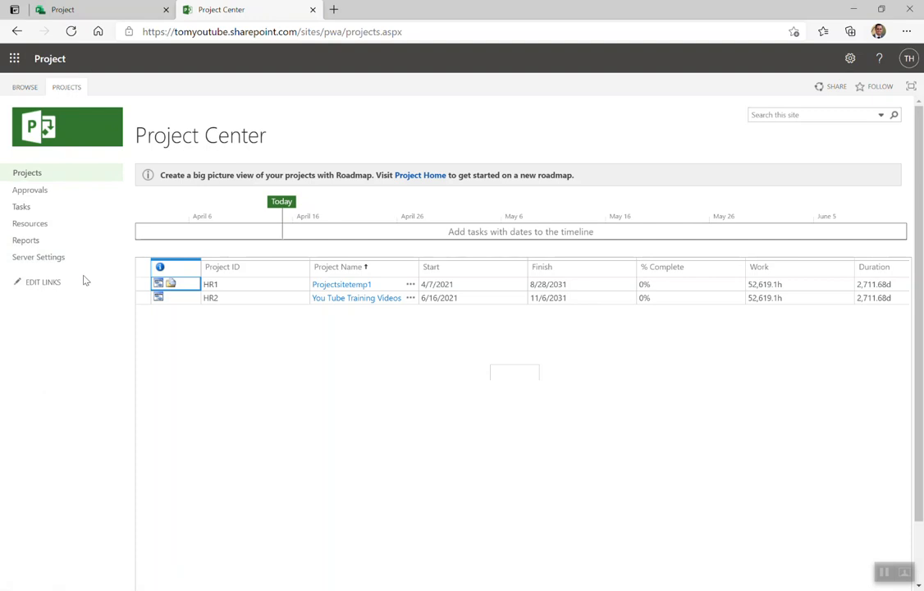
mouse_move(296, 134)
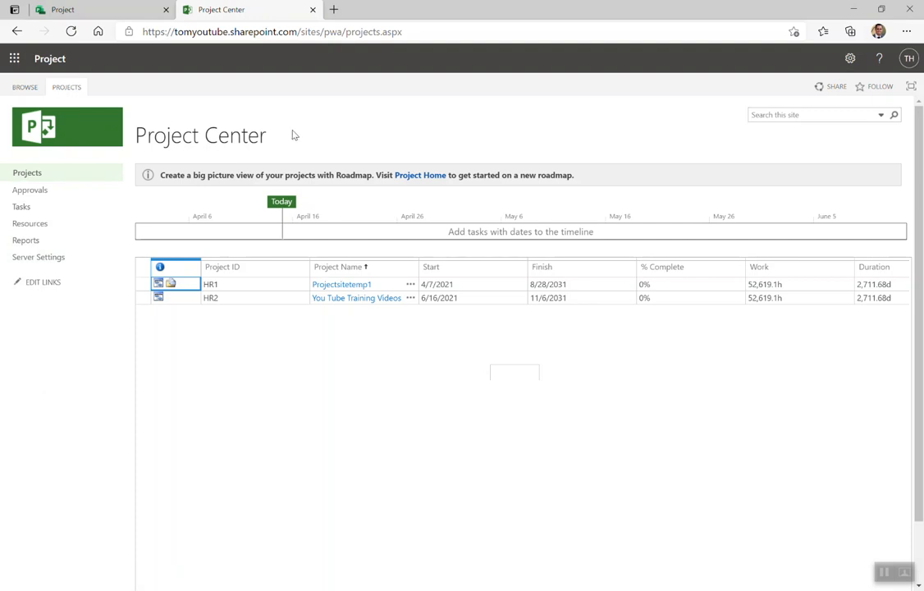